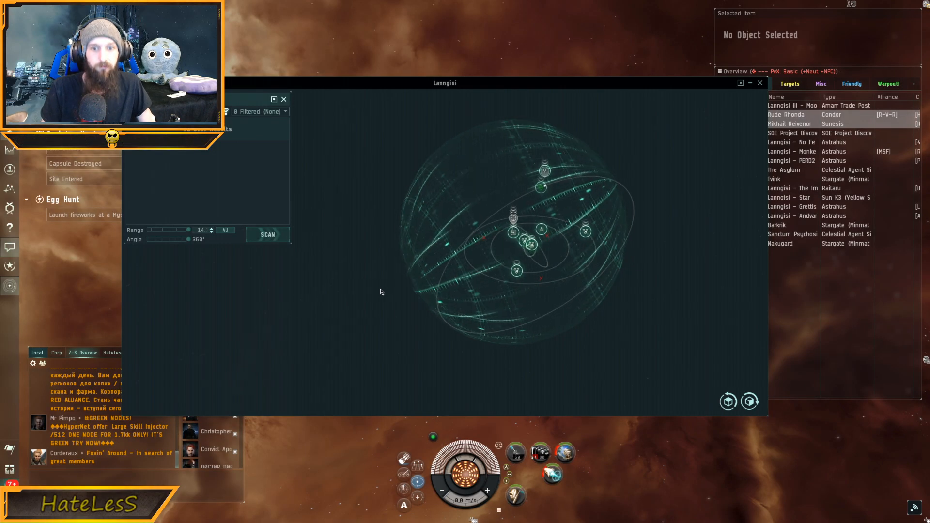
Step: Run a 360° directional scan at 14 AU, listing Lanngisi ships, capsules, cargo and structures
left_click(268, 234)
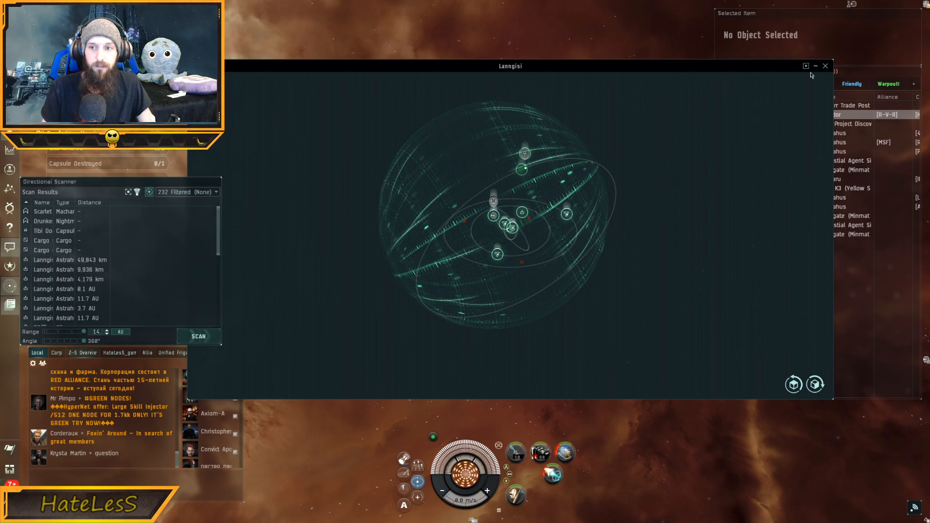
left_click(825, 66)
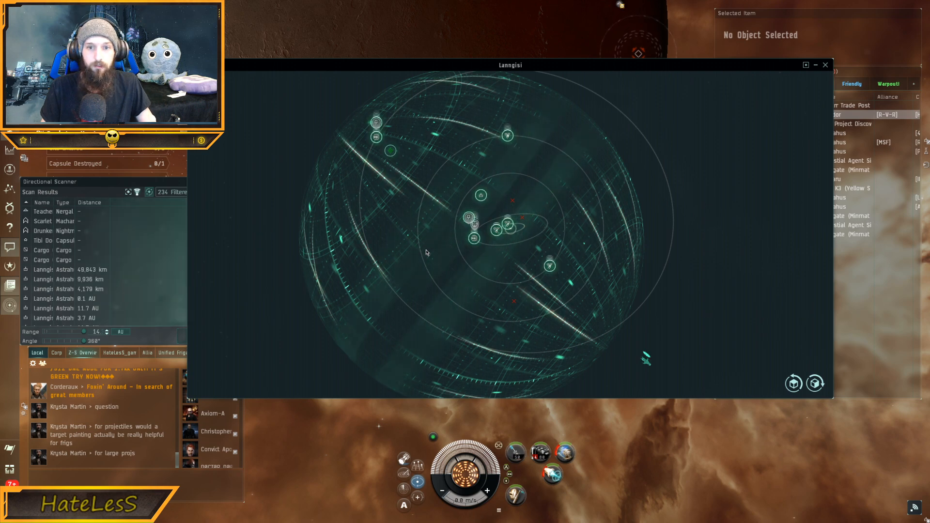
Step: Shrink the D-Scan range toward its minimum and zoom the map into the inner planets
left_click(205, 343)
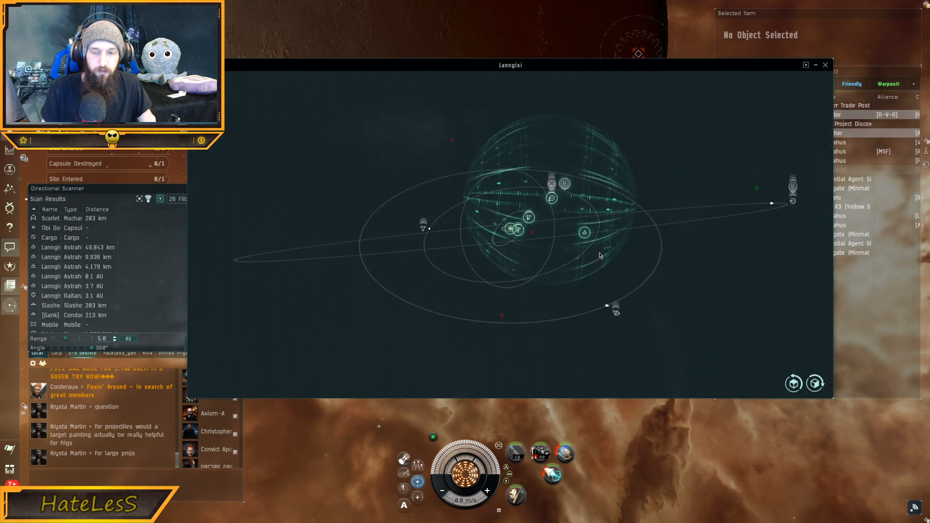
left_click(206, 343)
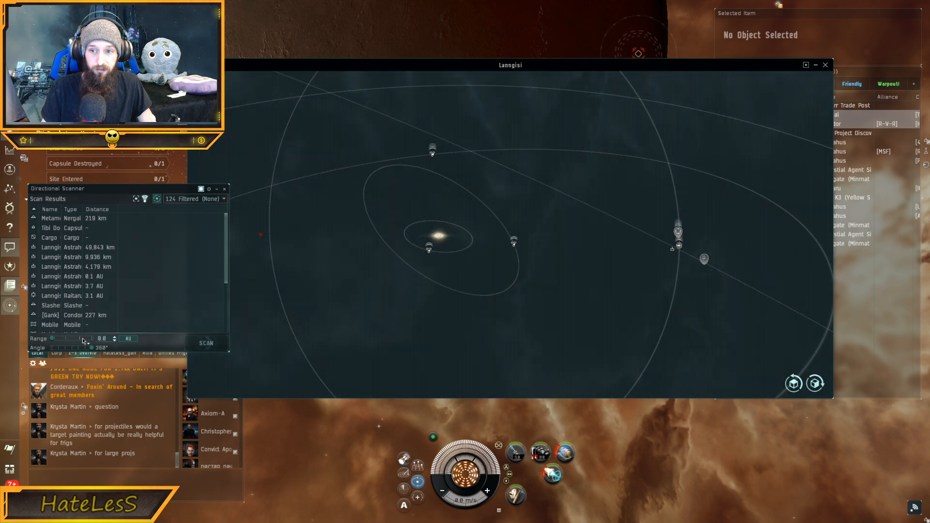
left_click(206, 343)
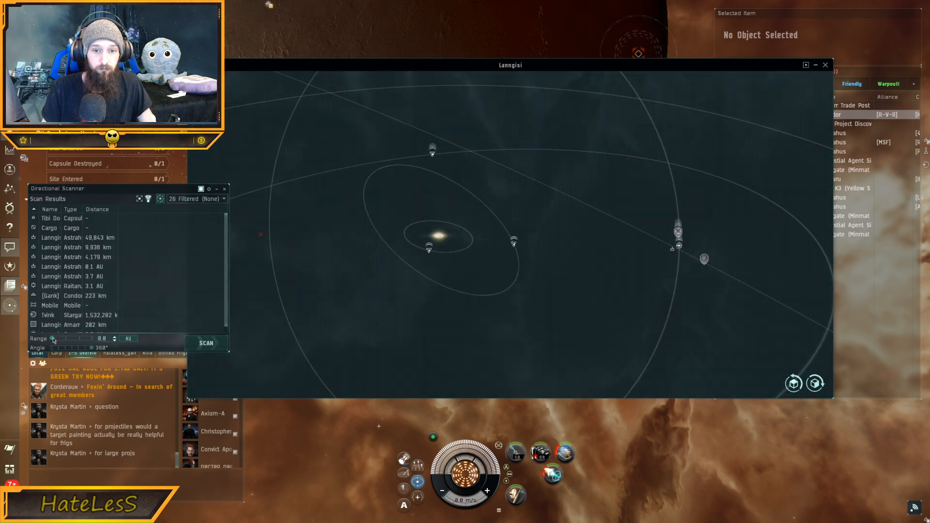
Step: Rescan at the reduced range, then sweep a narrow 30° cone toward the planets
left_click(206, 343)
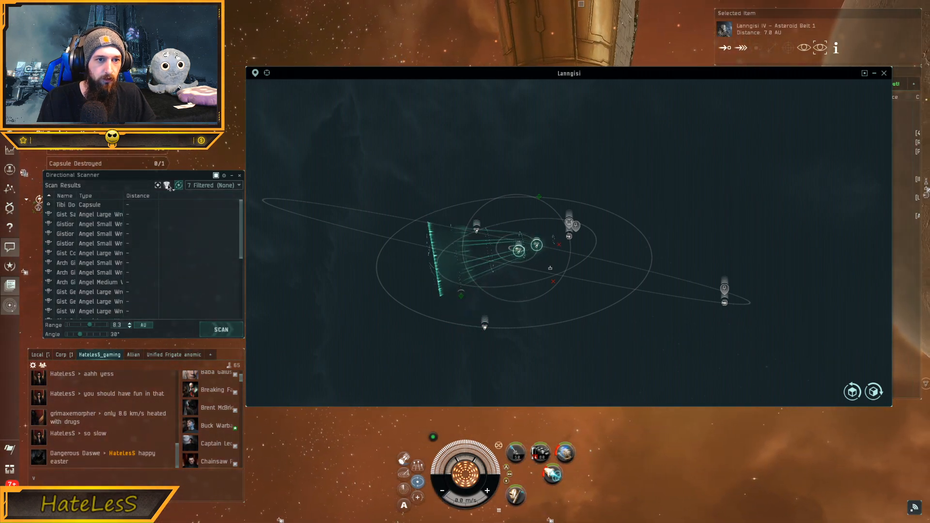
left_click(168, 185)
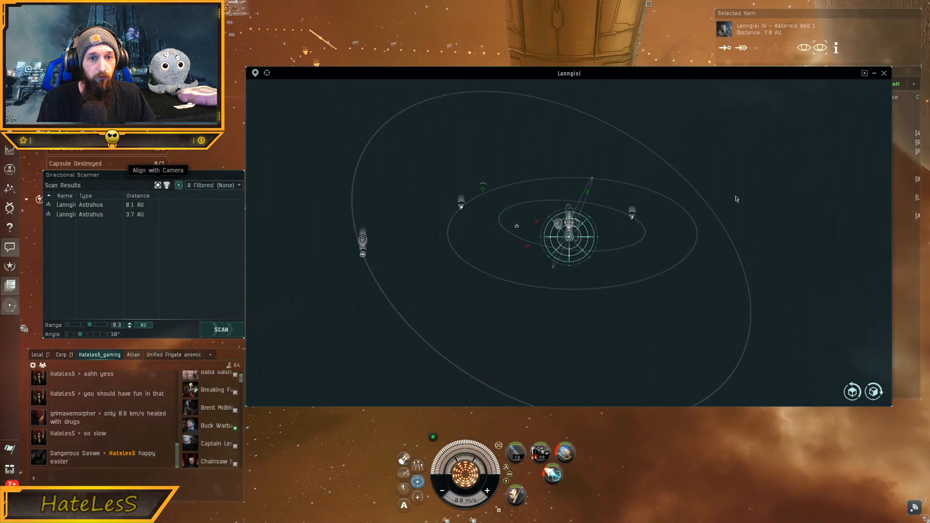
mouse_move(568, 177)
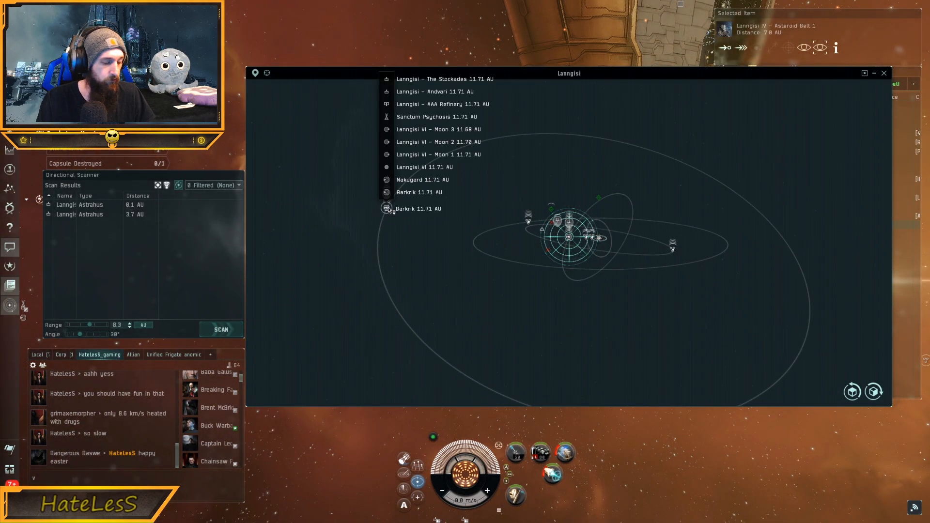
Step: Aim the 15° cone at 8.3 AU on Lanngisi I - Asteroid Belt 1 from the clustered celestials
left_click(221, 329)
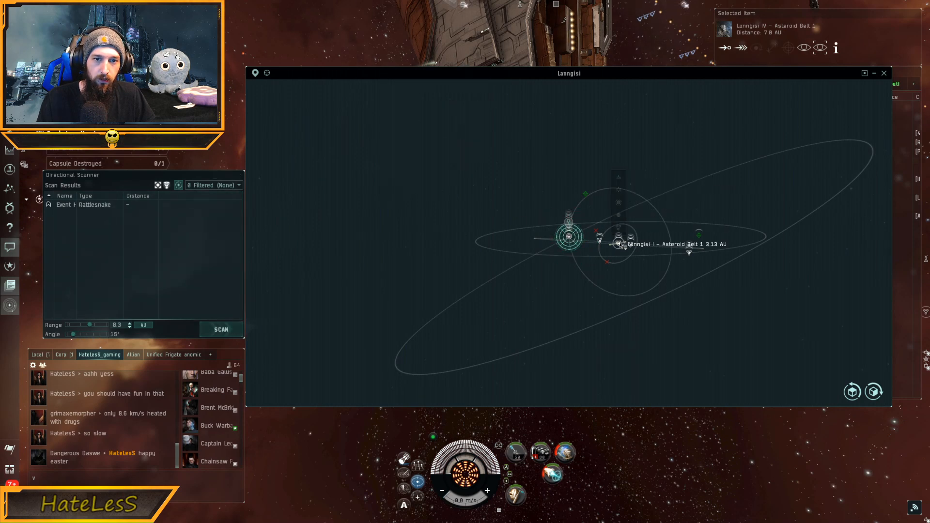
left_click(221, 329)
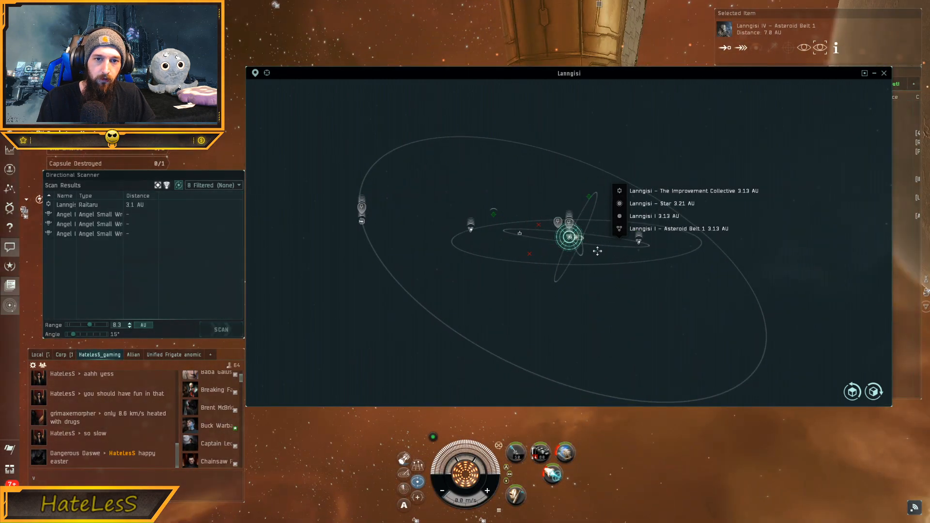
left_click(221, 329)
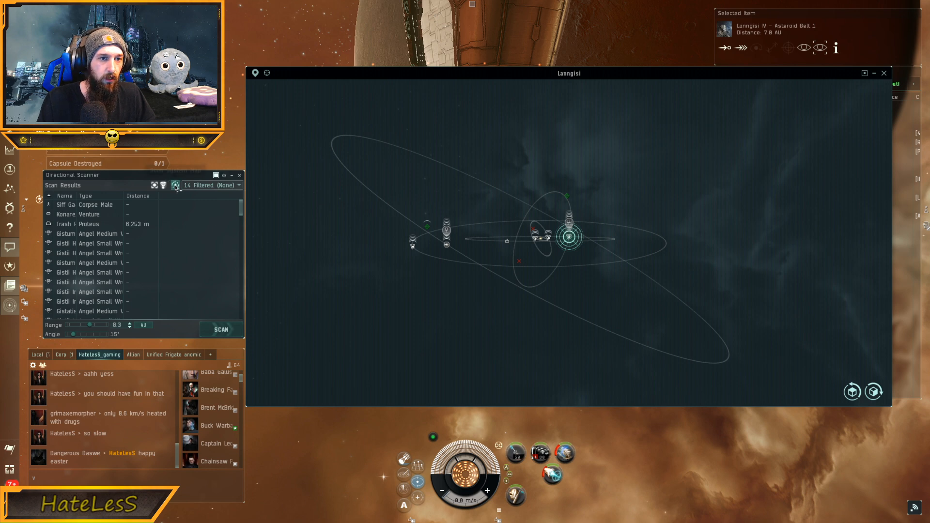
mouse_move(175, 185)
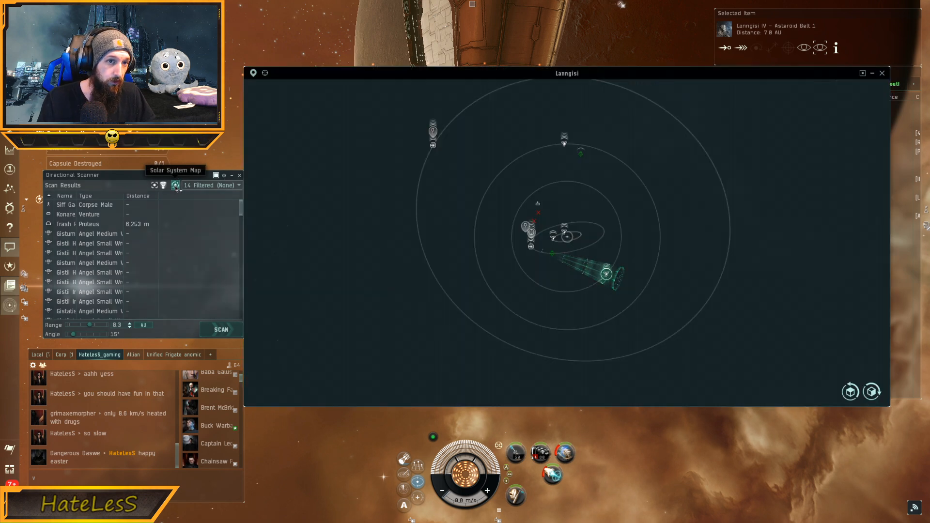
Step: Filter scan results to ships only and widen the scan to 360° at 14.3 AU
left_click(211, 185)
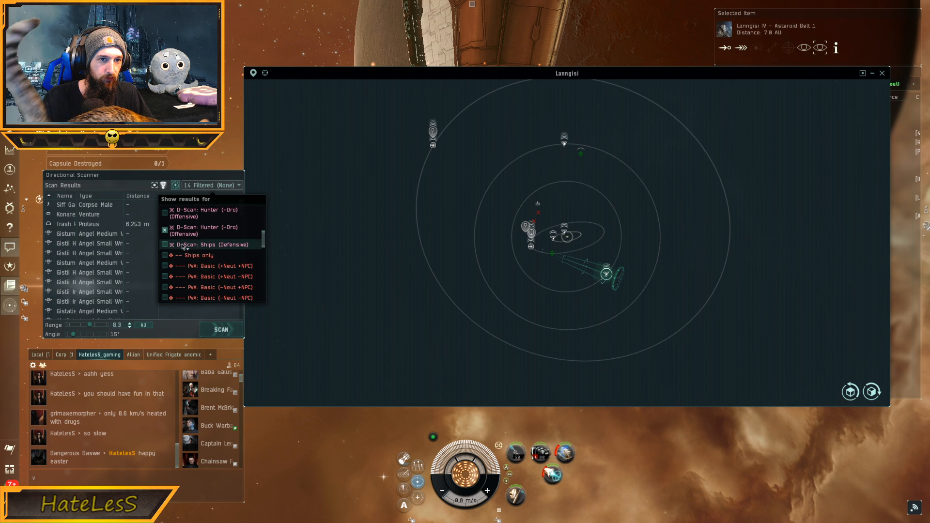
left_click(165, 244)
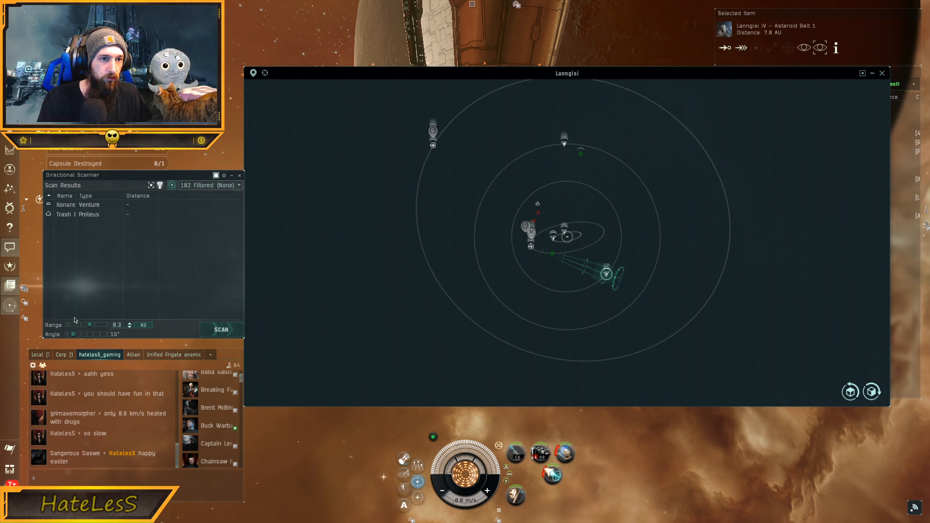
left_click(221, 330)
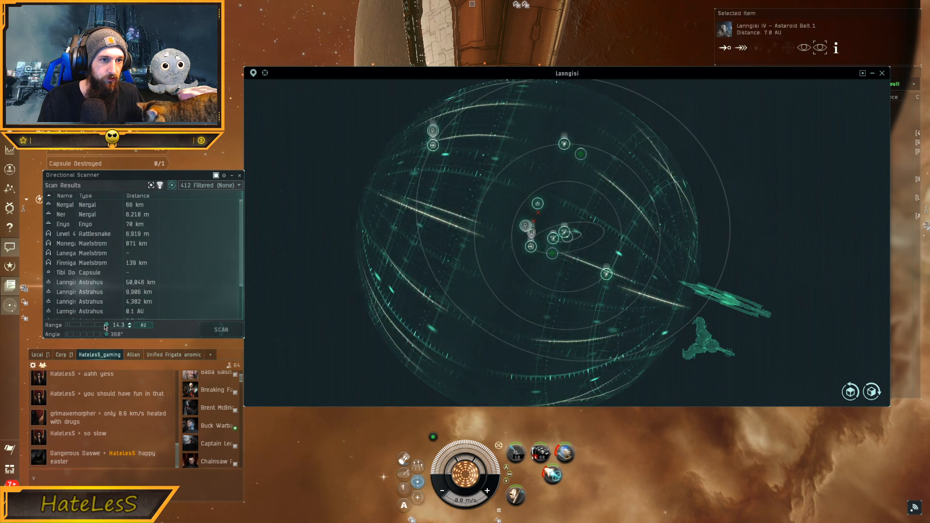
Step: Change the results filter preset again and rescan the full sphere
scroll("down", 3)
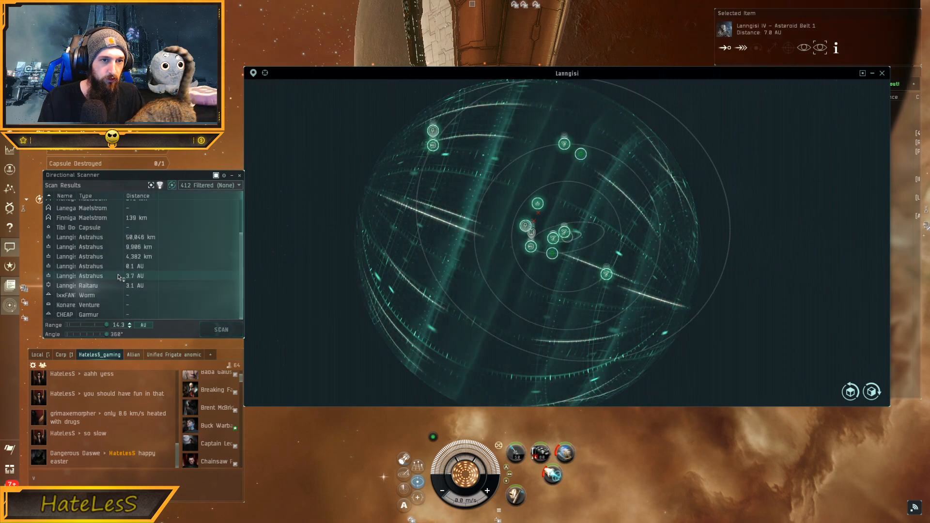
left_click(220, 330)
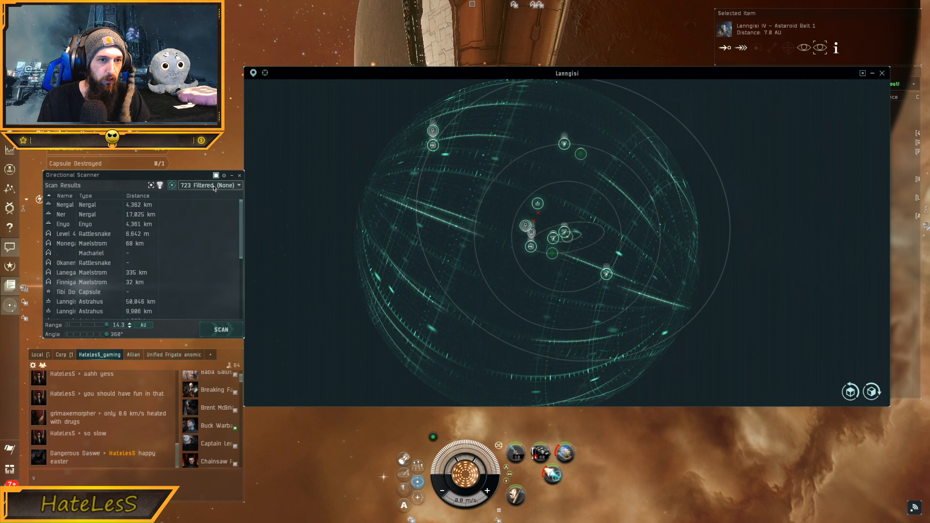
left_click(238, 185)
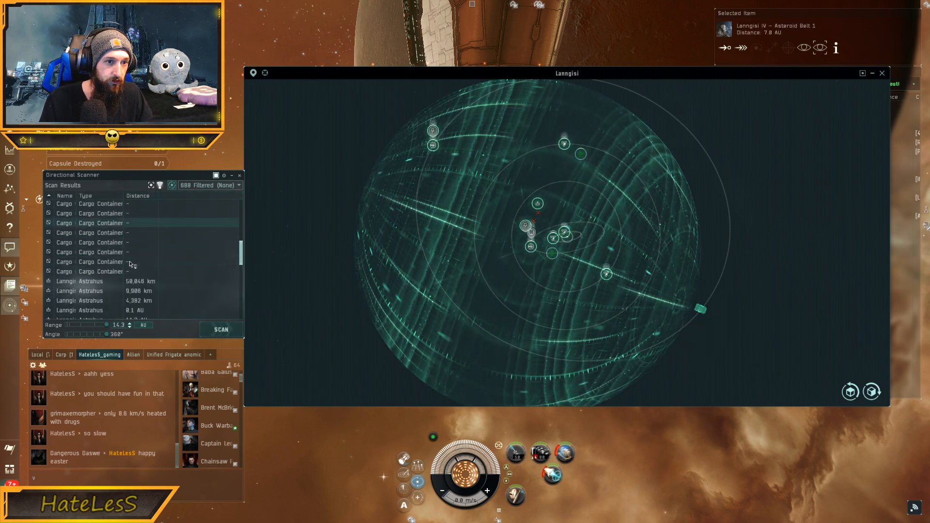
left_click(220, 329)
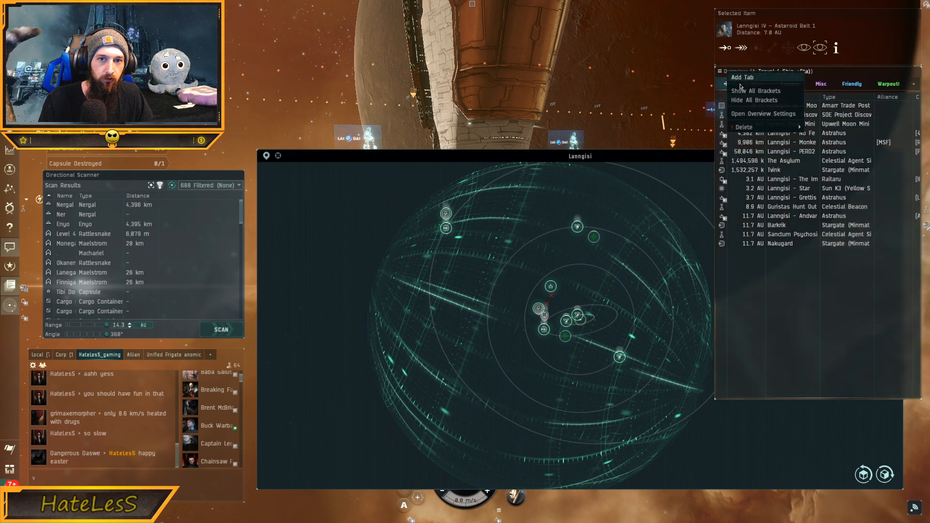
mouse_move(765, 114)
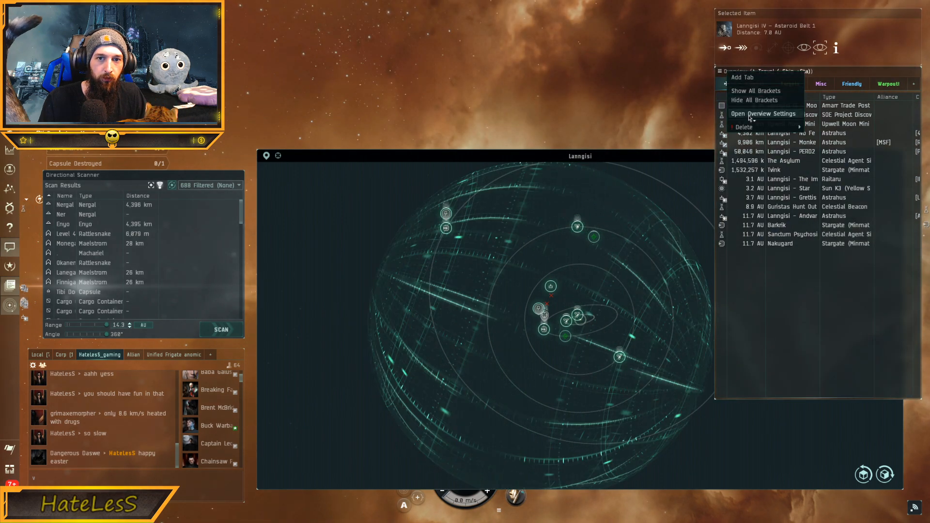
Step: Bring up Overview Settings showing the Travel (-Ship +Sta) preset's tabs and bracket presets
left_click(765, 114)
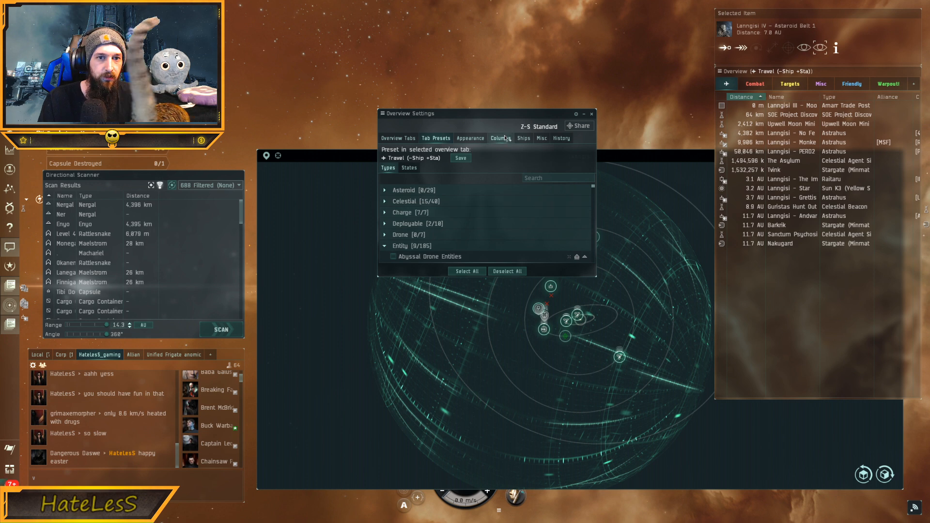
left_click(398, 137)
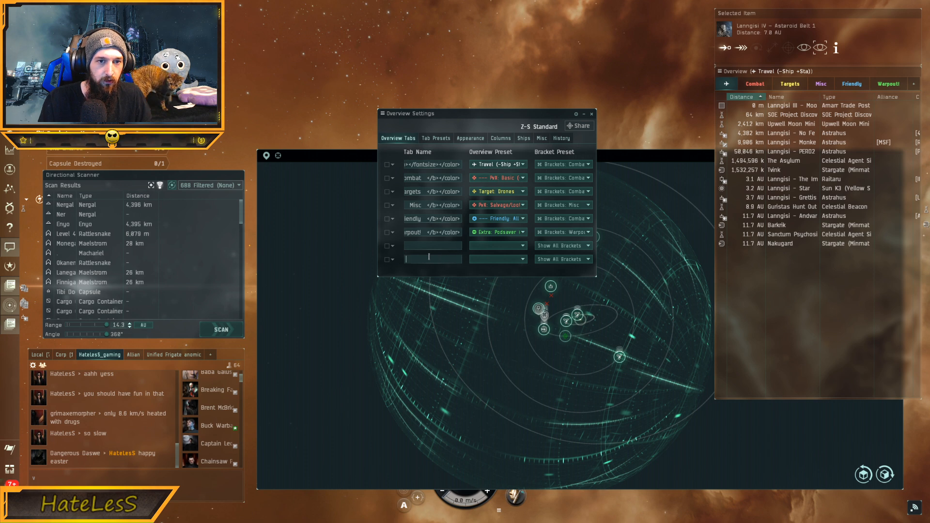
left_click(562, 259)
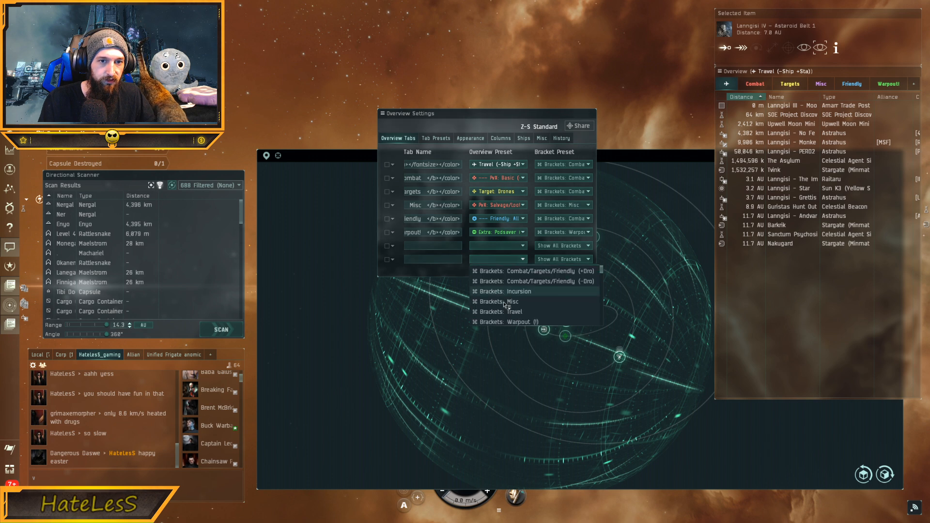
left_click(437, 137)
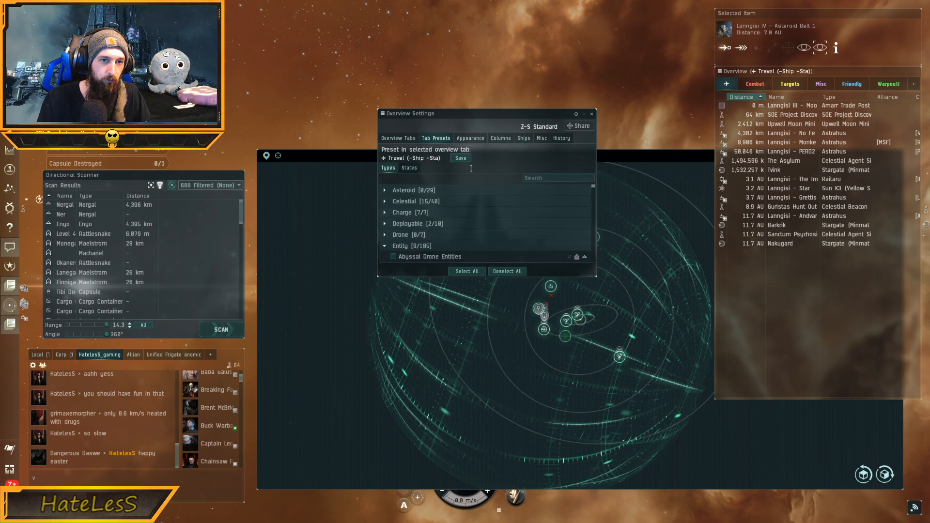
Step: Try the active-overview and General presets in the D-Scan 'Show results for' filter
left_click(238, 185)
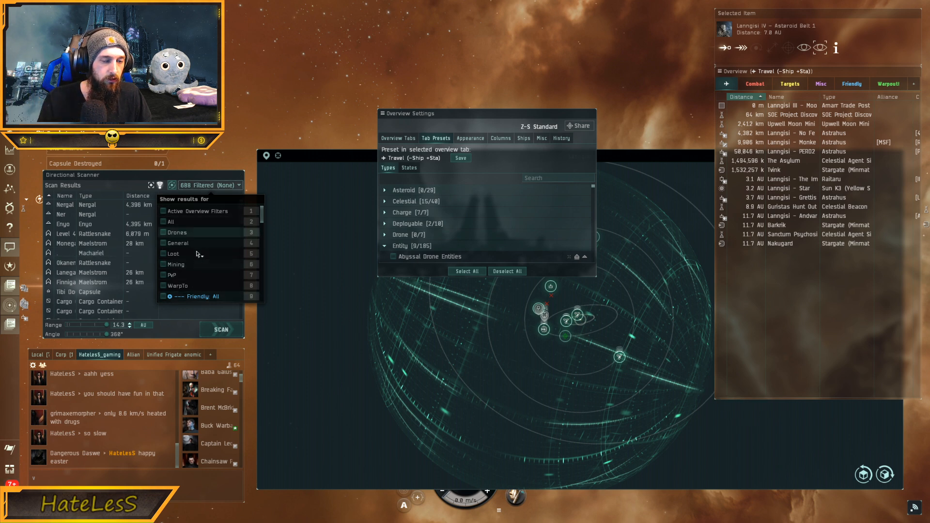
scroll("down", 3)
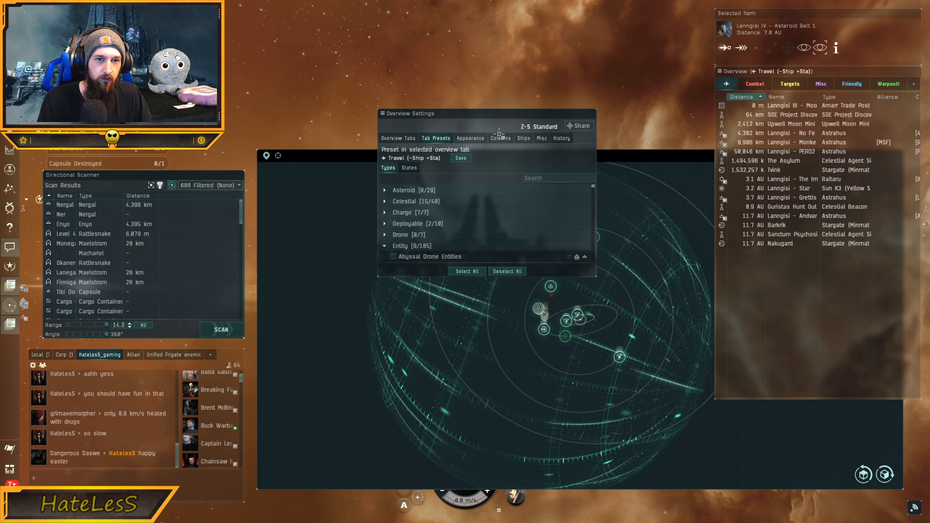
left_click(239, 185)
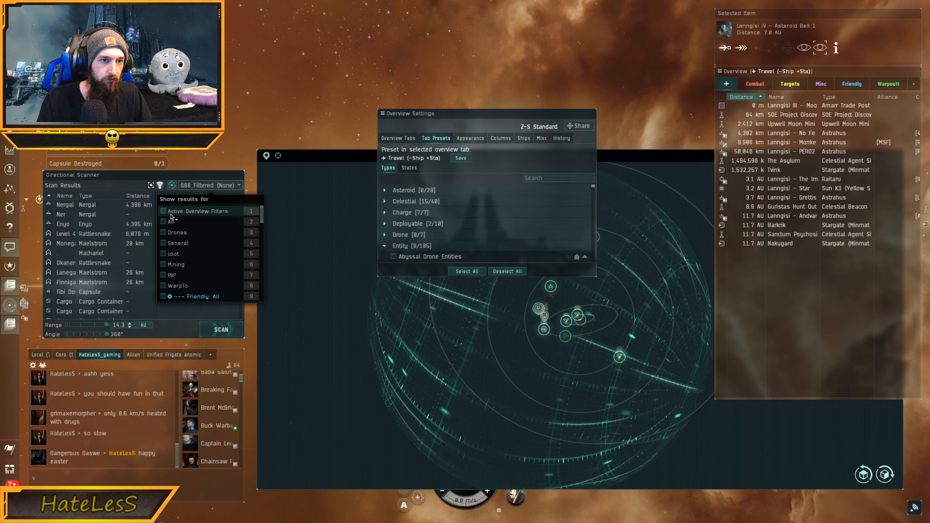
left_click(163, 211)
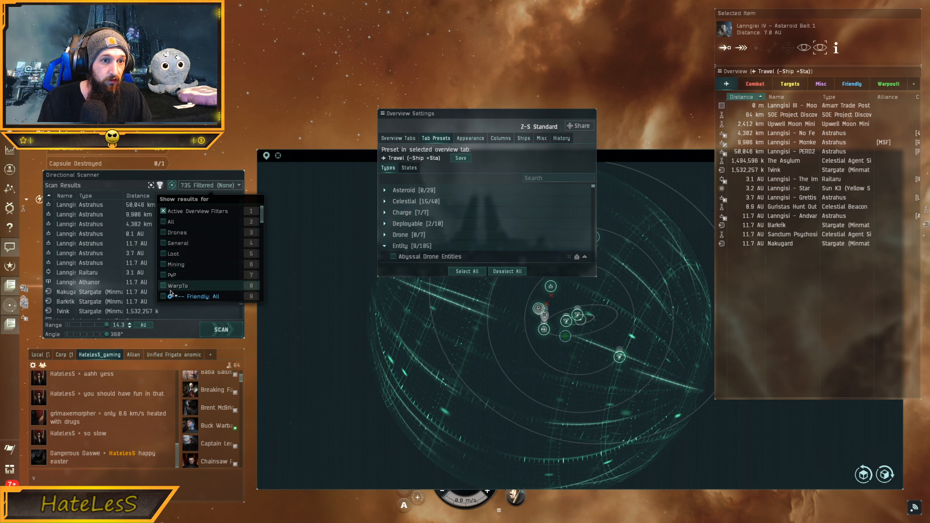
left_click(163, 242)
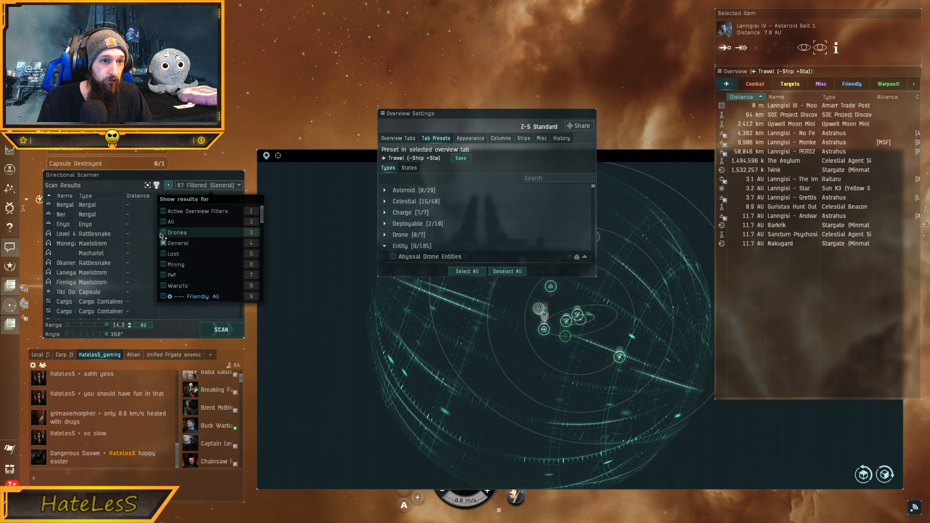
Step: Set scan results to show everything unfiltered (None) and close the Overview Settings
left_click(164, 221)
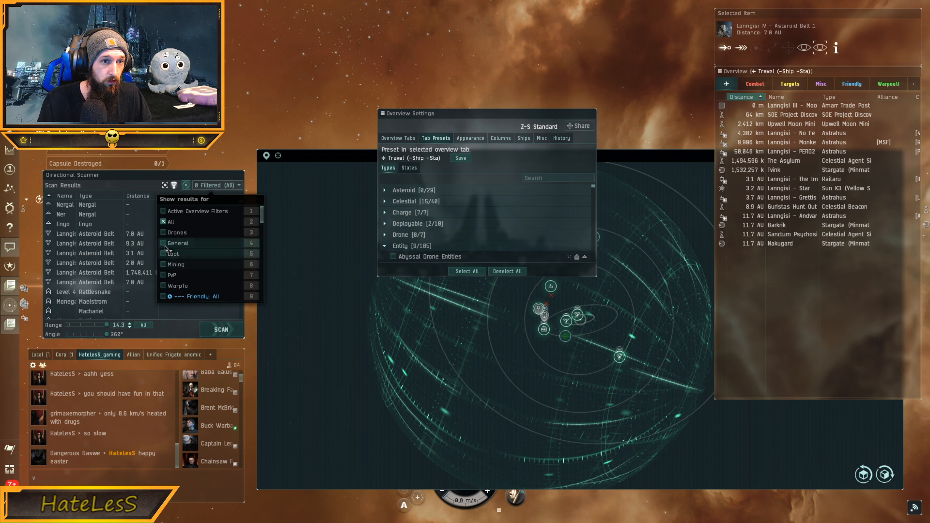
left_click(164, 264)
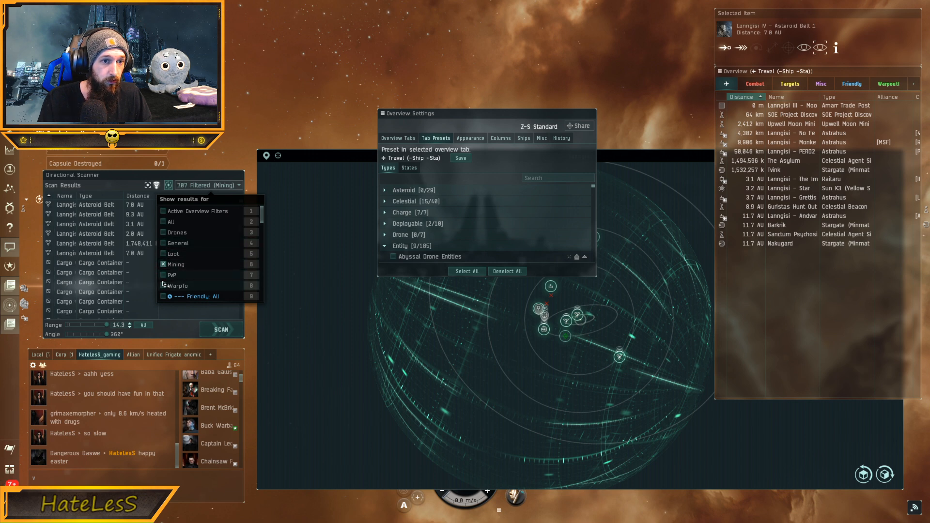
left_click(178, 285)
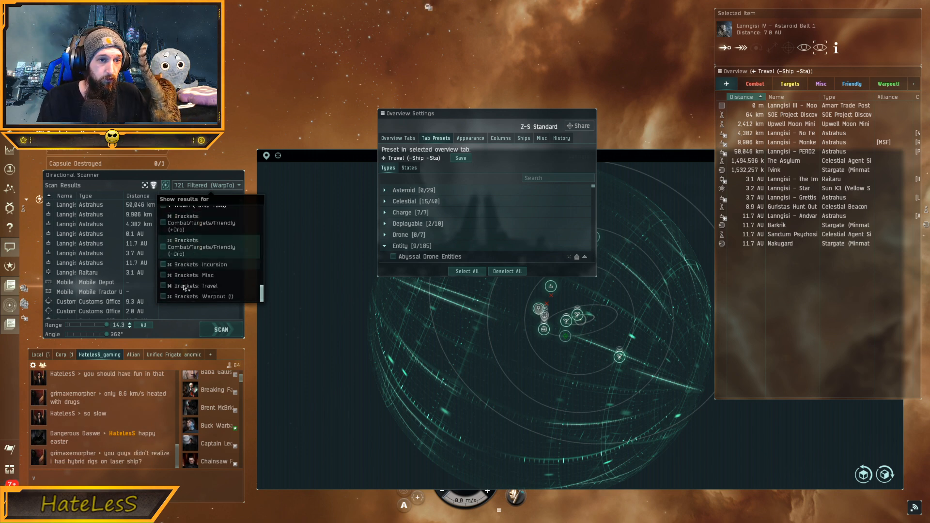
scroll("down", 3)
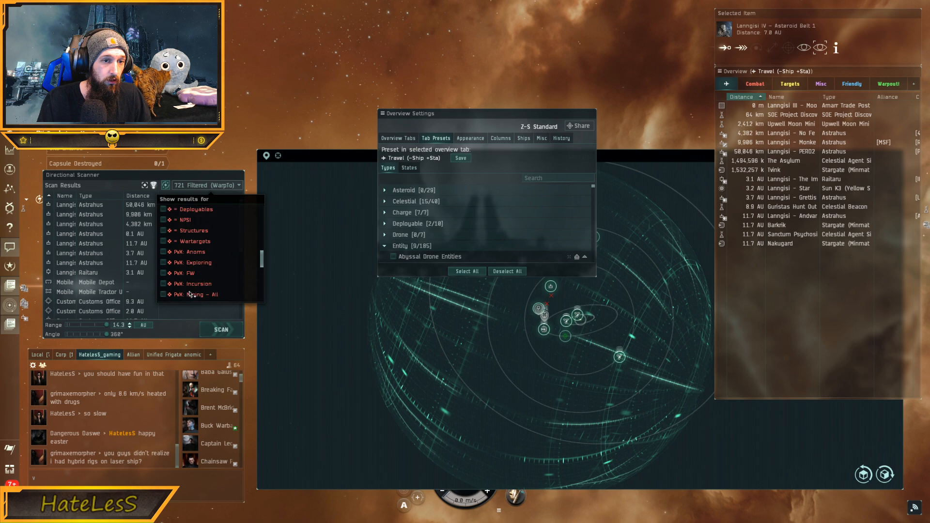
scroll("up", 3)
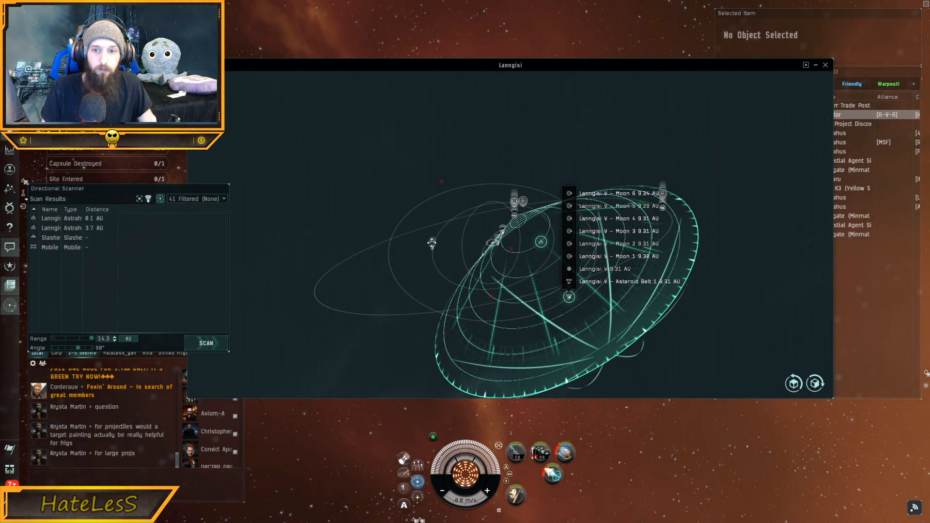
Step: Sweep the 90° cone toward Lanngisi IV and elsewhere until Catalysts appear, then narrow to 5°
left_click(206, 343)
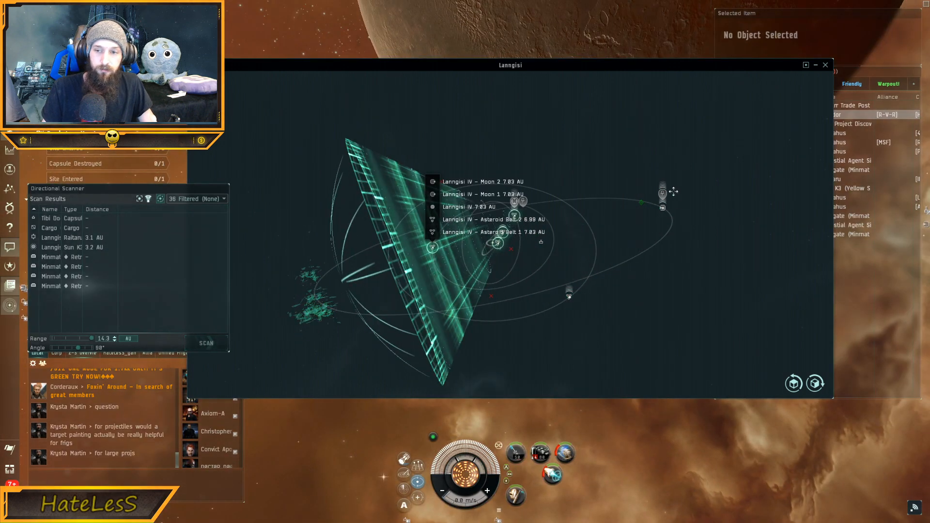
left_click(206, 343)
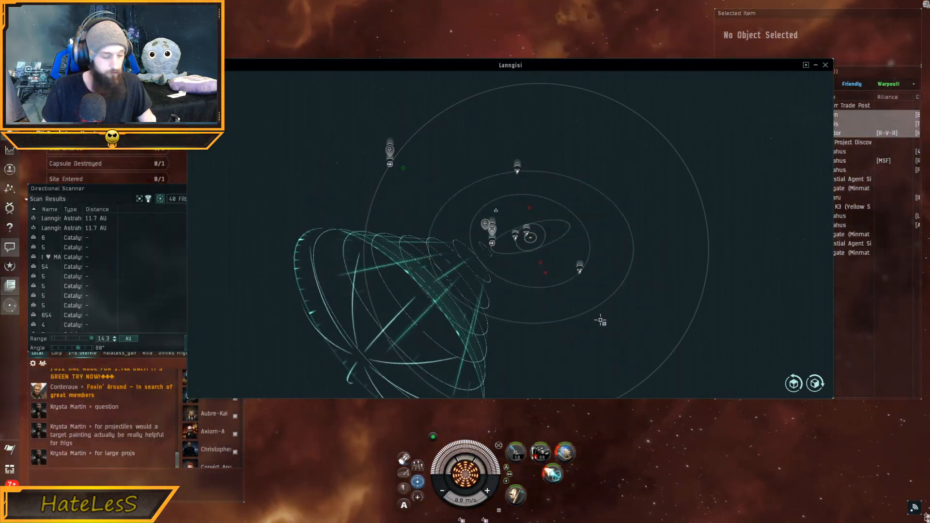
left_click(207, 344)
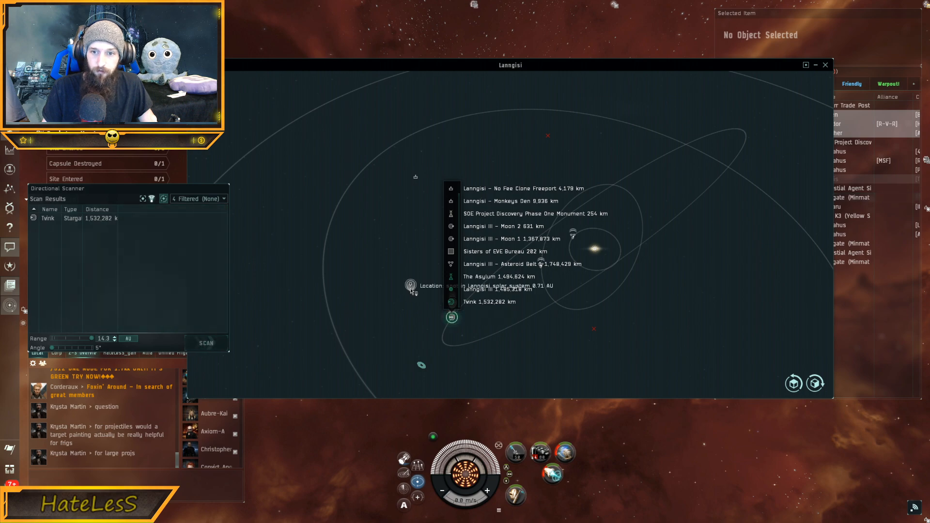
Step: Scan 5° cones where the Catalysts appeared, another direction, and toward the star
left_click(205, 343)
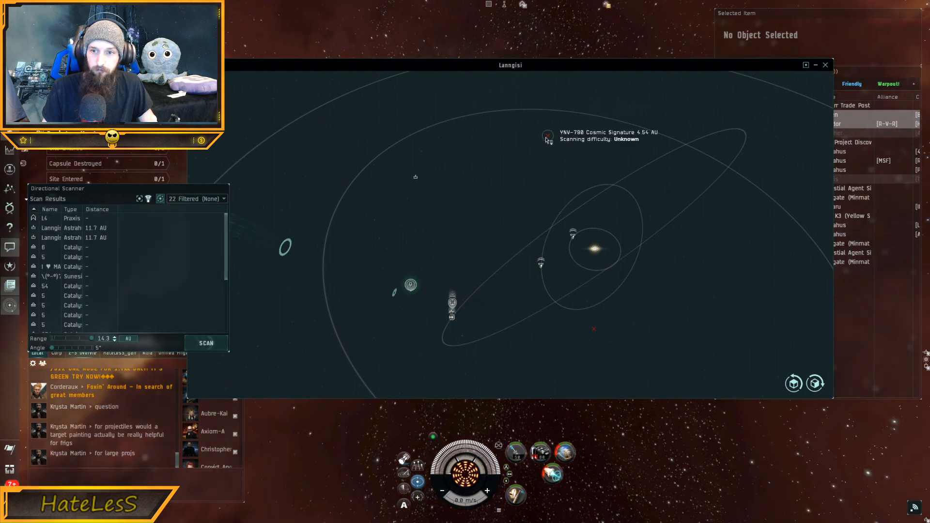
left_click(205, 343)
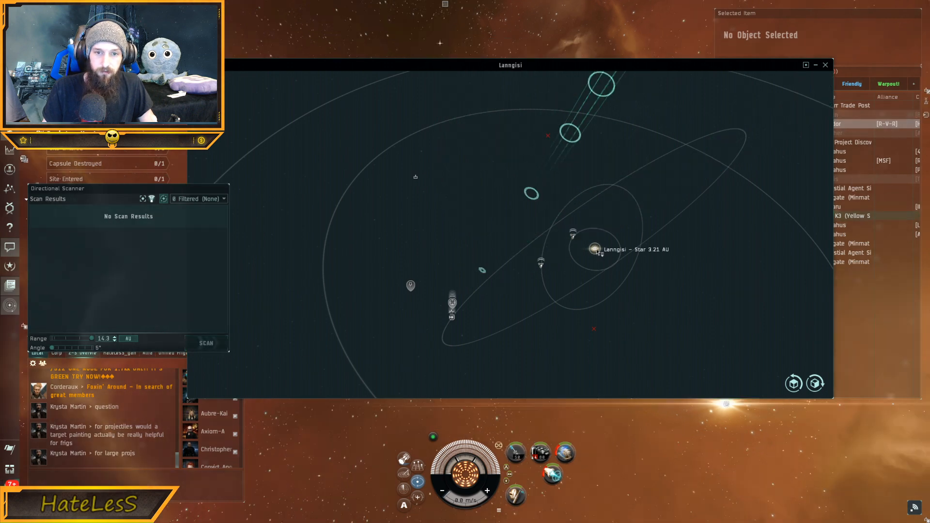
left_click(205, 343)
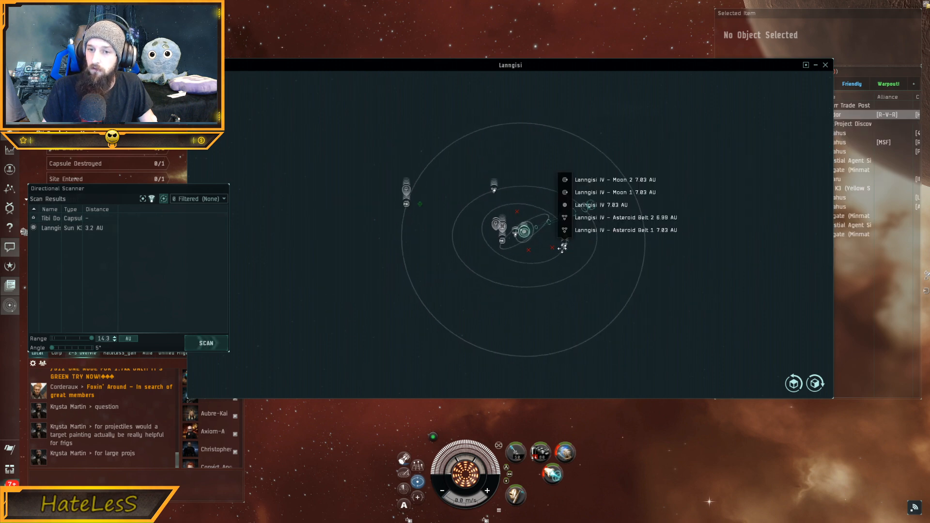
Step: Scan the Lanngisi IV belts and Lanngisi VI cluster, finding Catalysts beside Rattlesnakes and a Raven
left_click(205, 343)
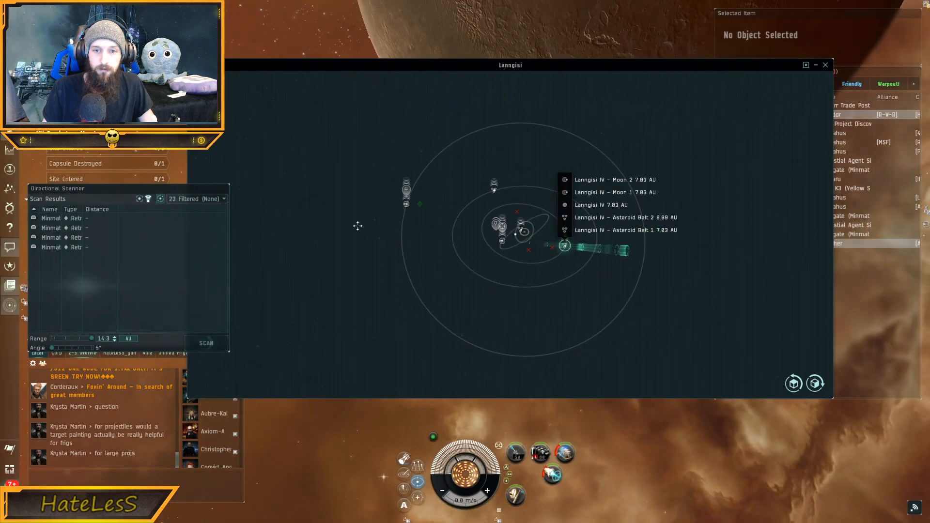
left_click(206, 344)
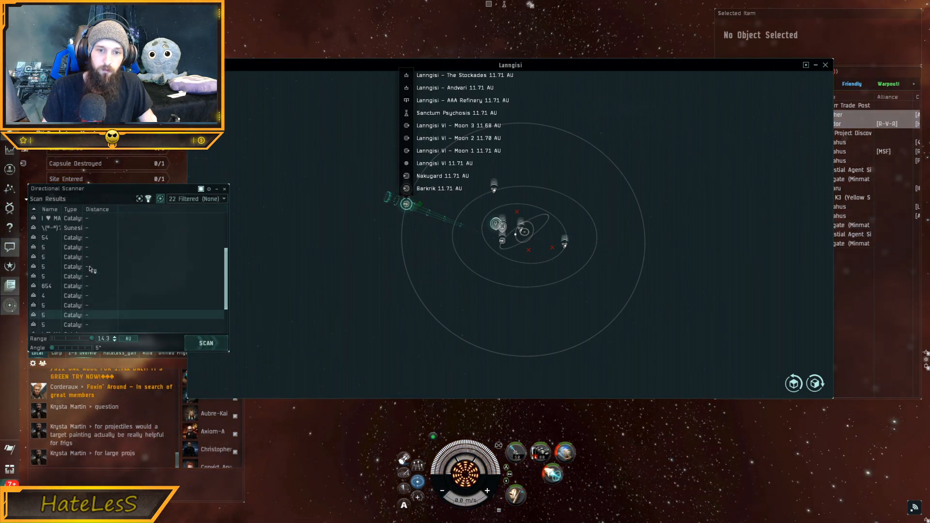
left_click(205, 343)
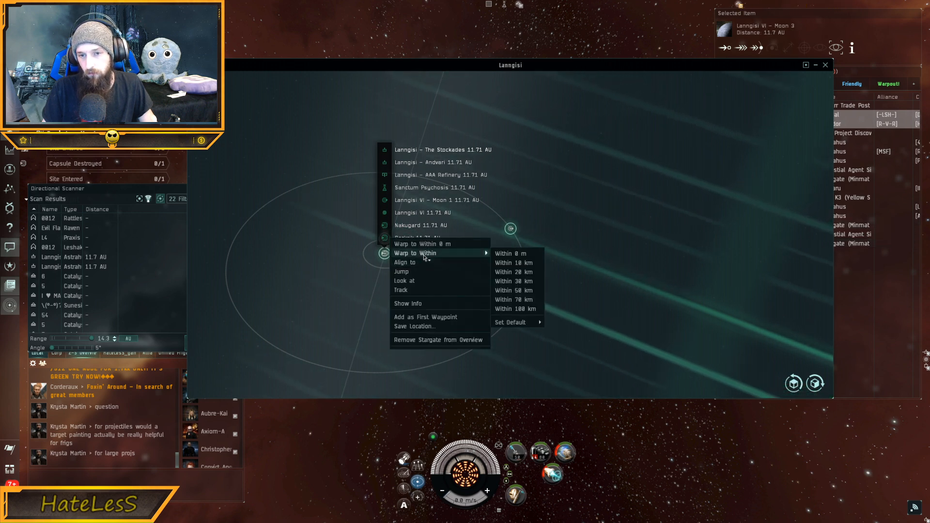
mouse_move(514, 299)
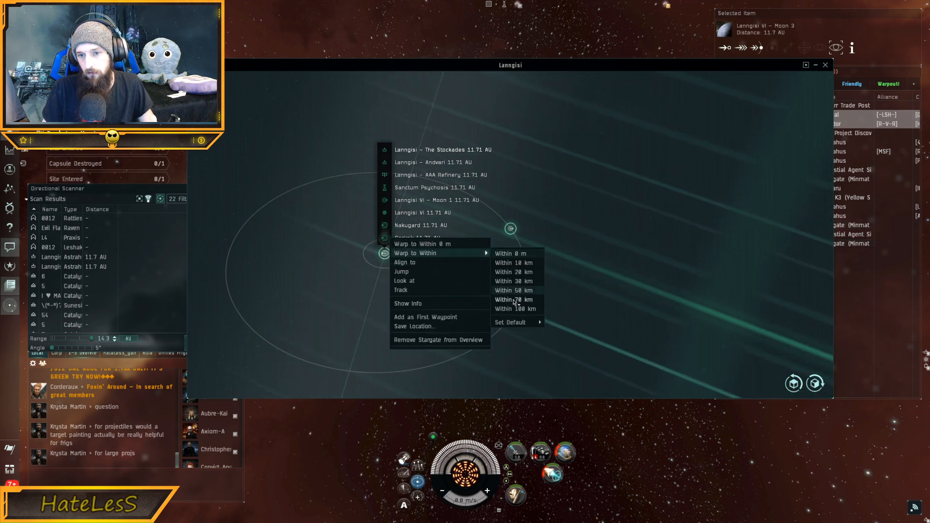
Step: Warp to within 70 km of the Barkrik stargate near Lanngisi VI
left_click(514, 300)
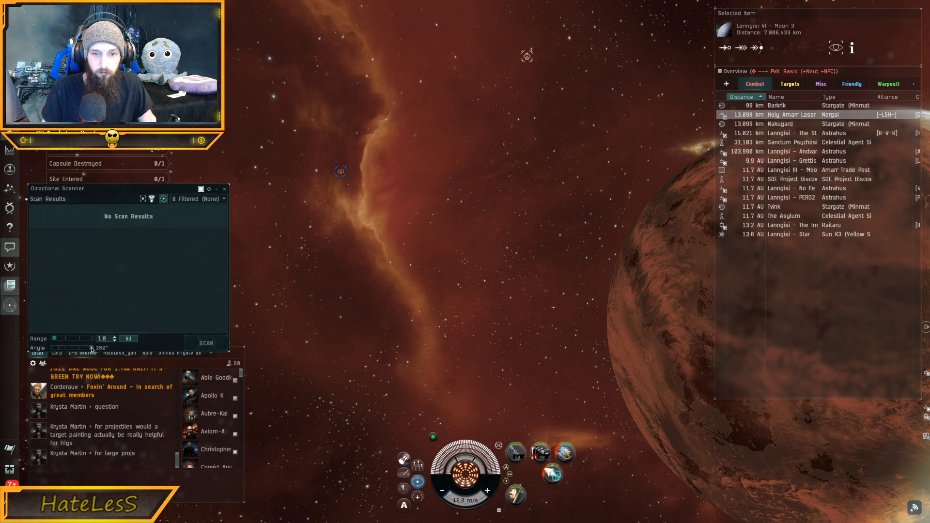
Step: Scan a 180° half-sphere at 1 AU from the stargate to check for the Catalysts
left_click(207, 343)
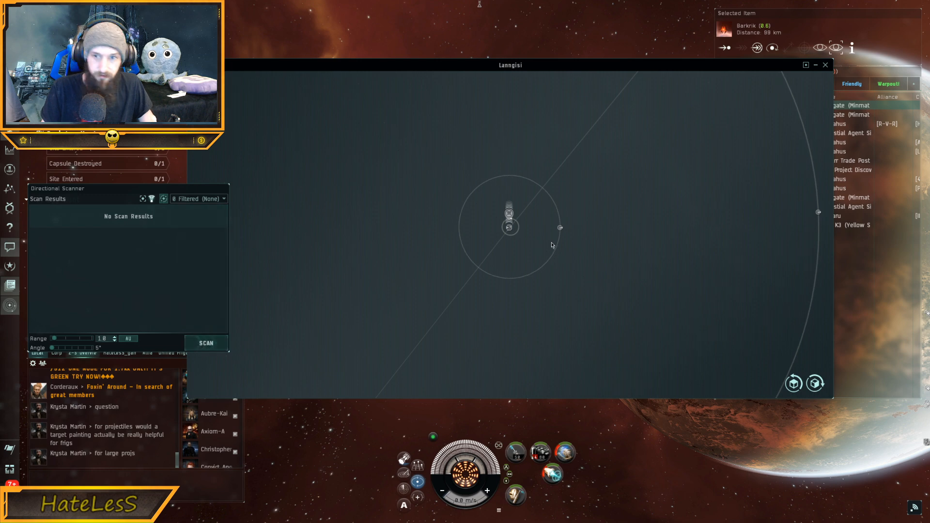
mouse_move(559, 228)
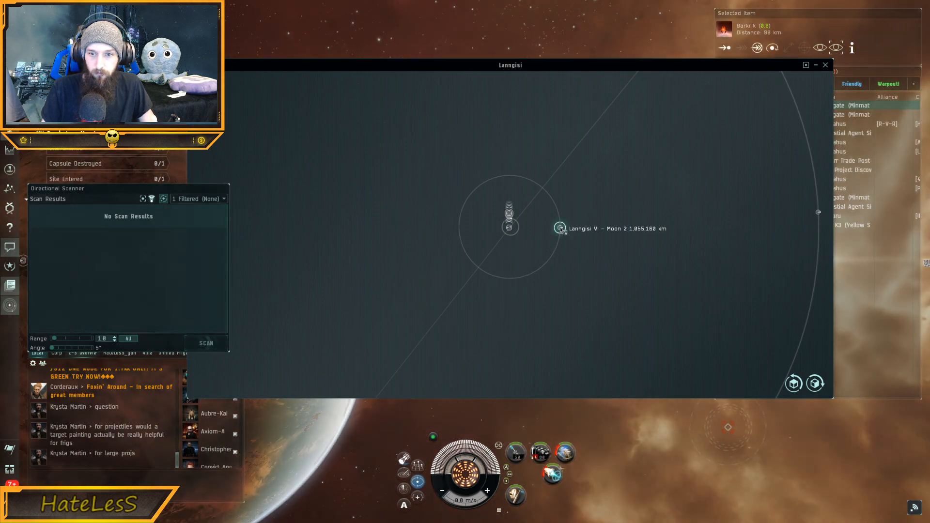
mouse_move(824, 224)
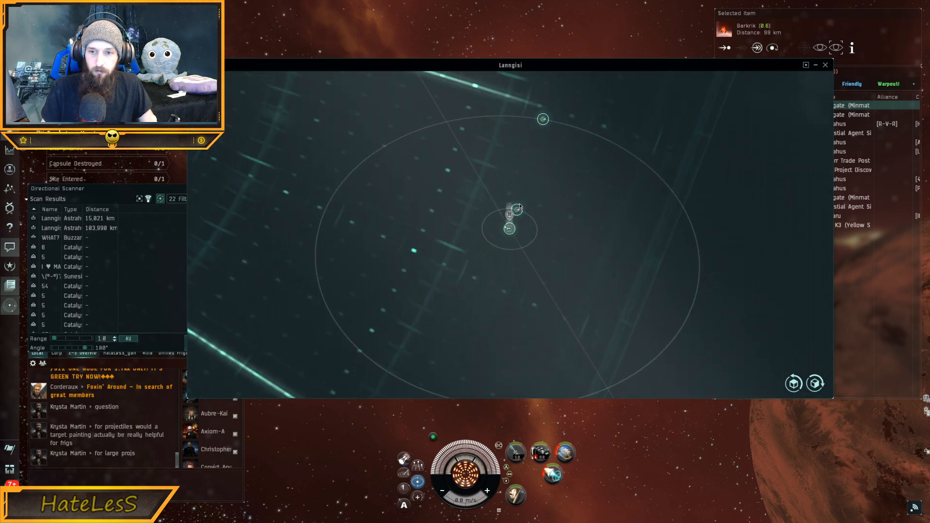
Step: Warp to the 'Barkrik 500km NORTH' bookmark, aim a directional scan, and bring the solar system map back up
scroll("down", 3)
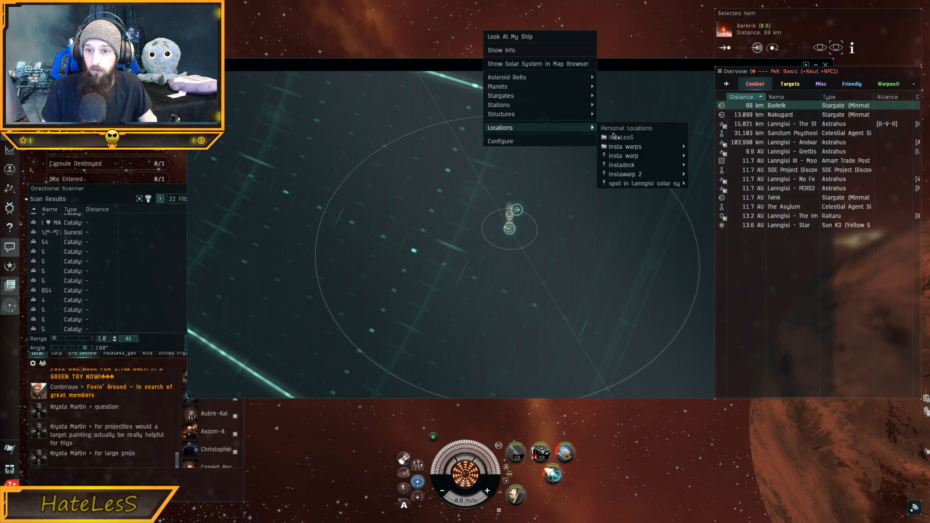
mouse_move(621, 165)
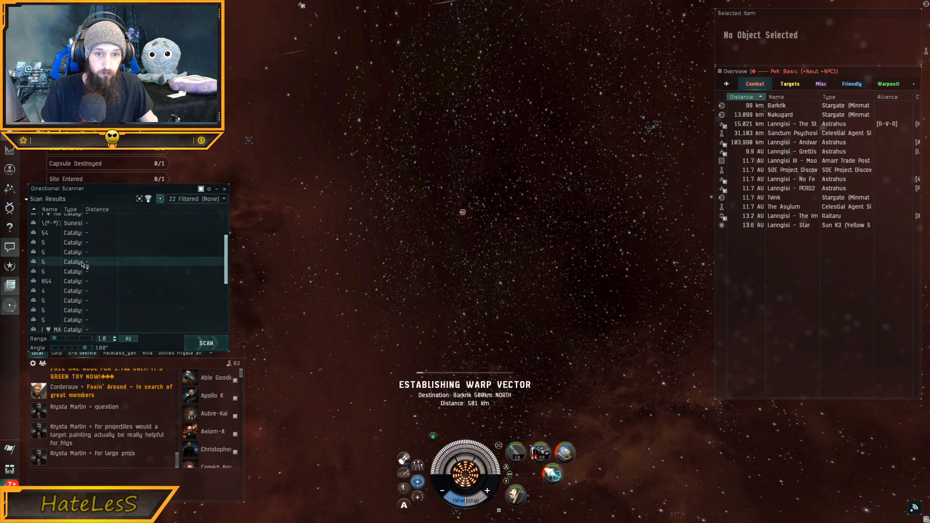
left_click(205, 343)
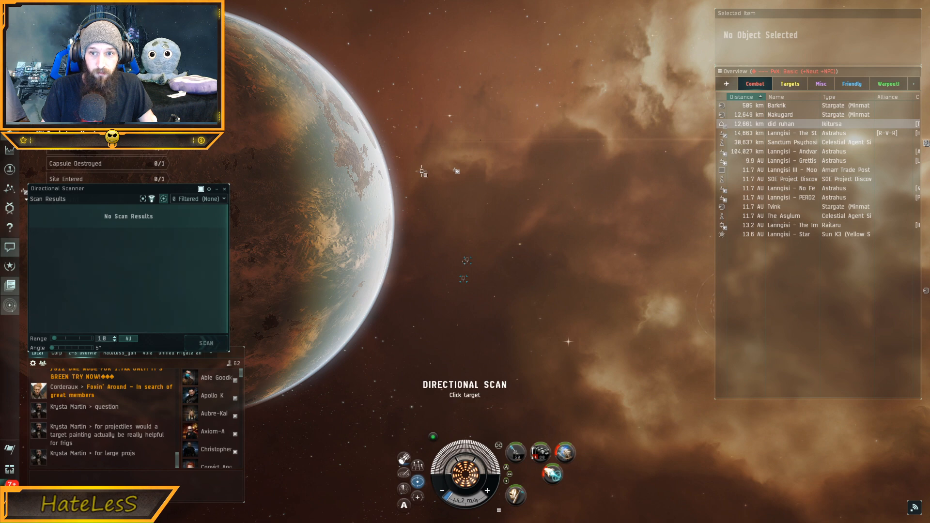
left_click(795, 151)
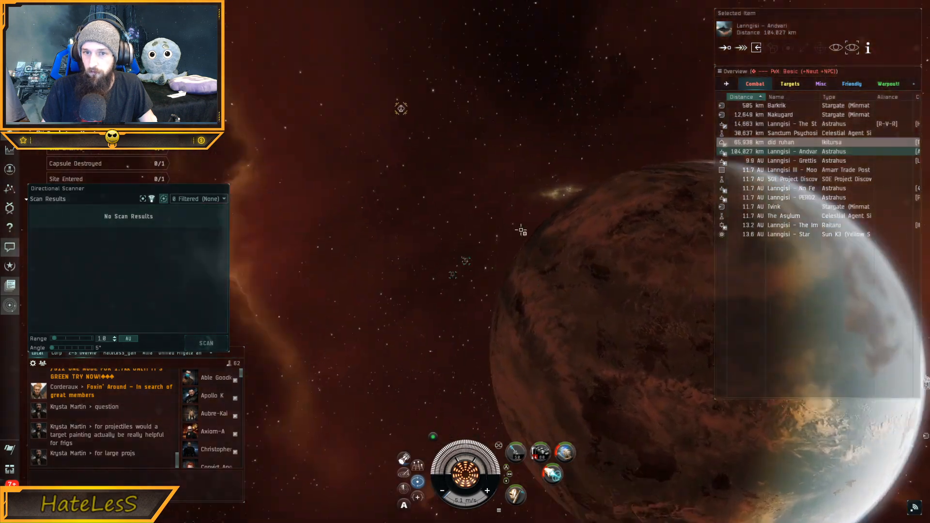
left_click(205, 344)
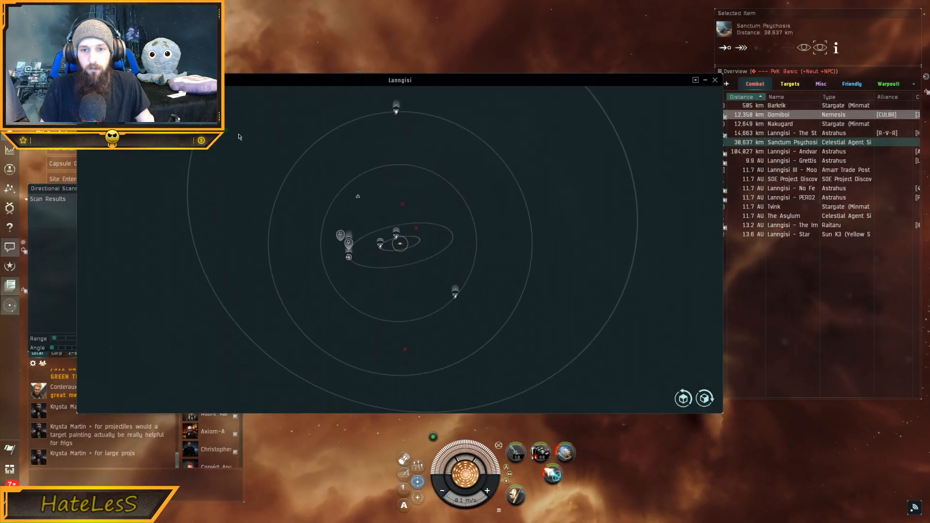
Step: Run a 360° 14.3 AU sphere scan listing nearby Catalysts, then reset the scan to 1 AU range and 5° angle
left_click(776, 104)
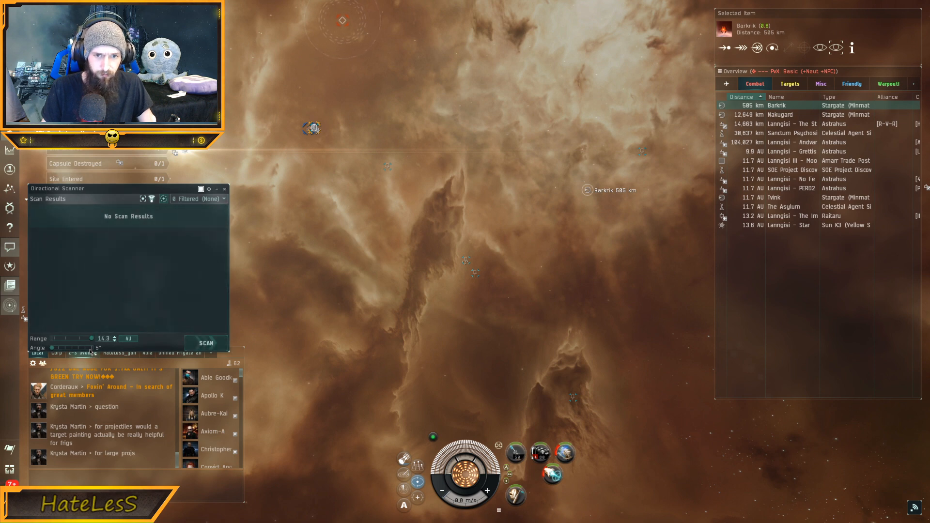
left_click(205, 344)
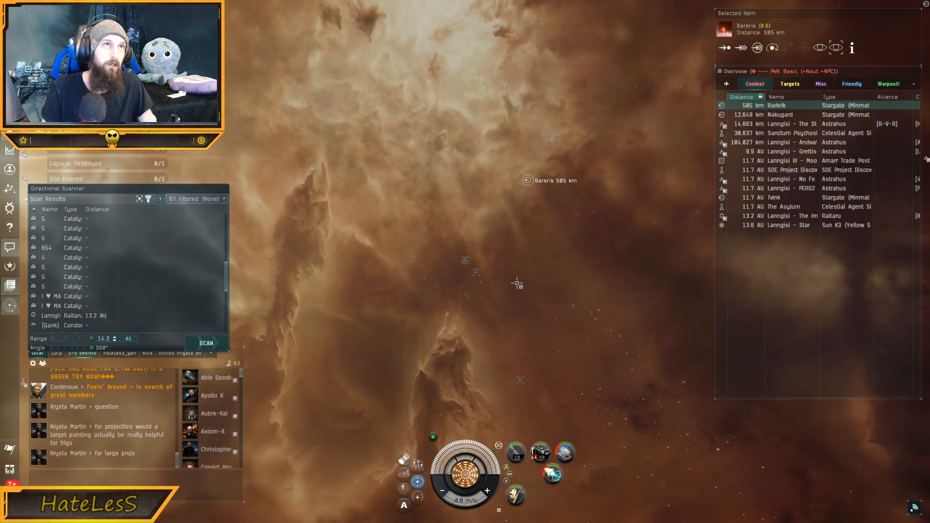
mouse_move(298, 265)
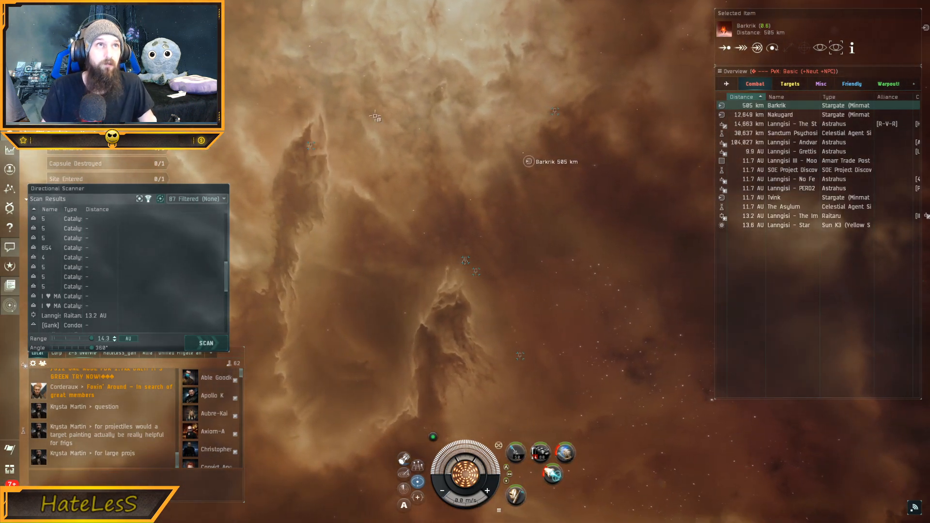
scroll("up", 3)
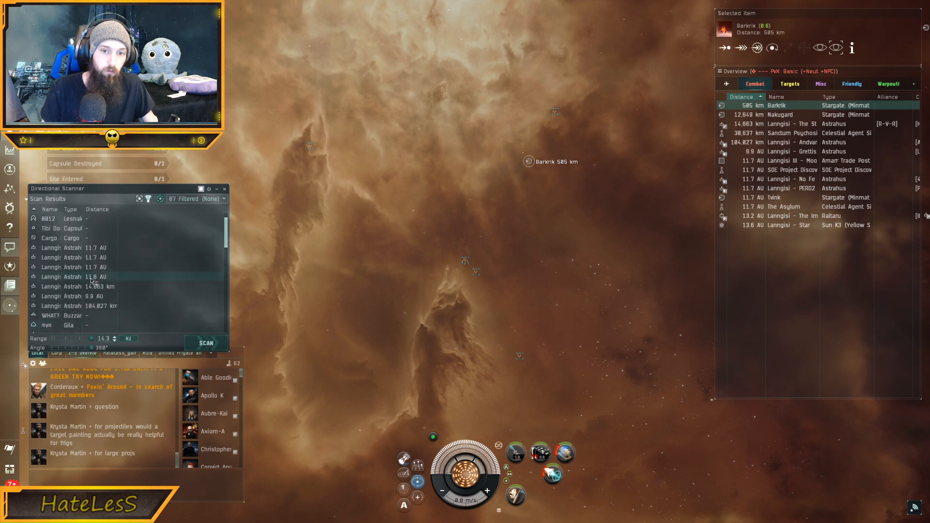
left_click(205, 344)
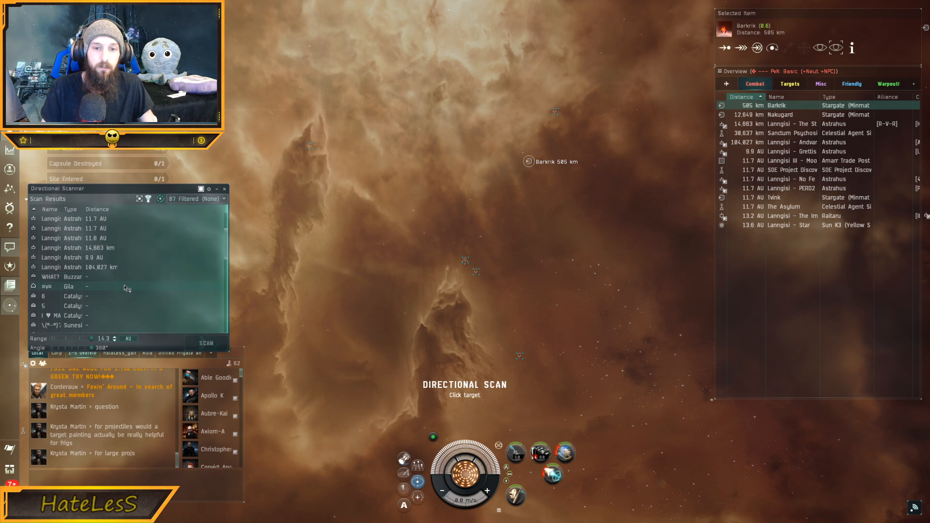
scroll("down", 3)
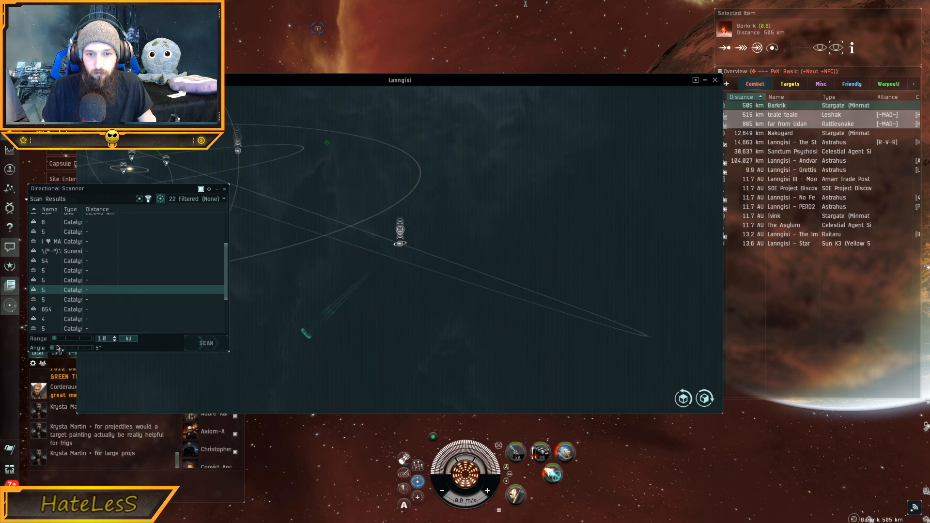
Step: Sweep narrow and wide directional scans below and to the right of the ship, then tighten the cone
left_click(206, 343)
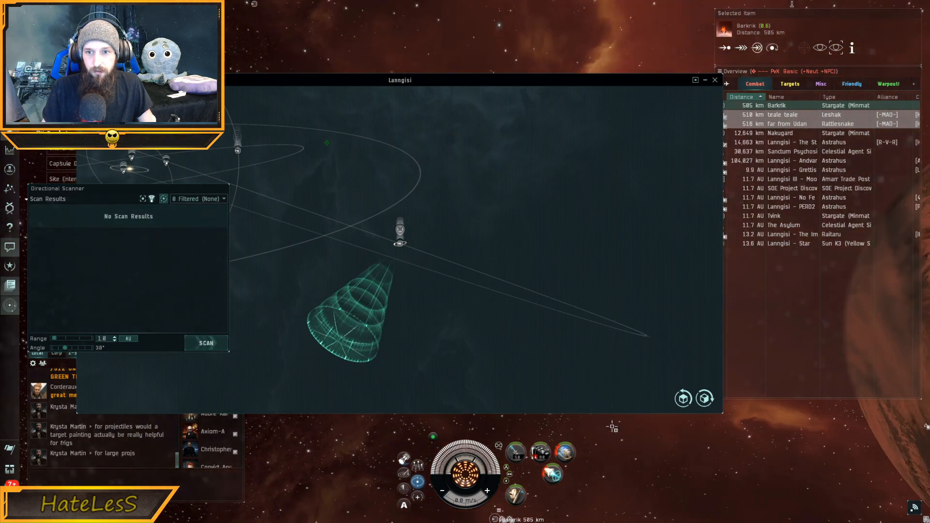
left_click(205, 343)
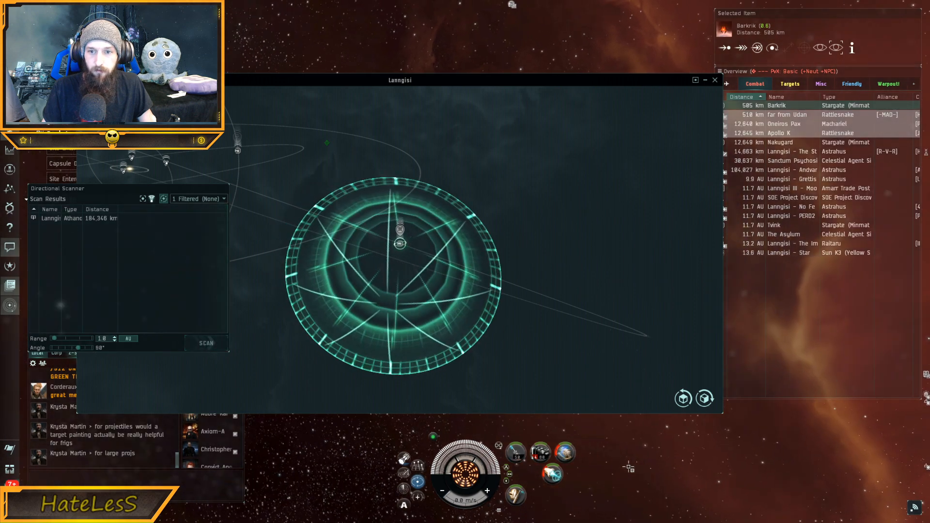
left_click(205, 343)
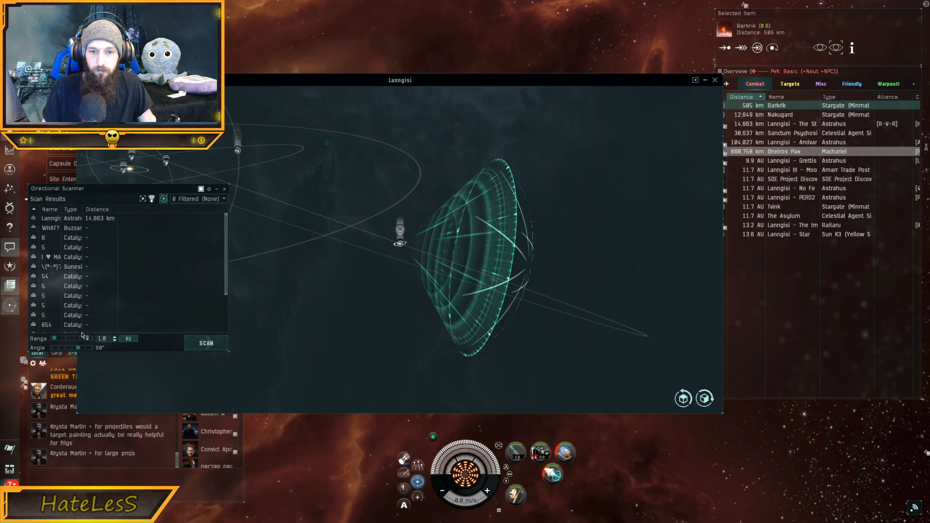
left_click(205, 343)
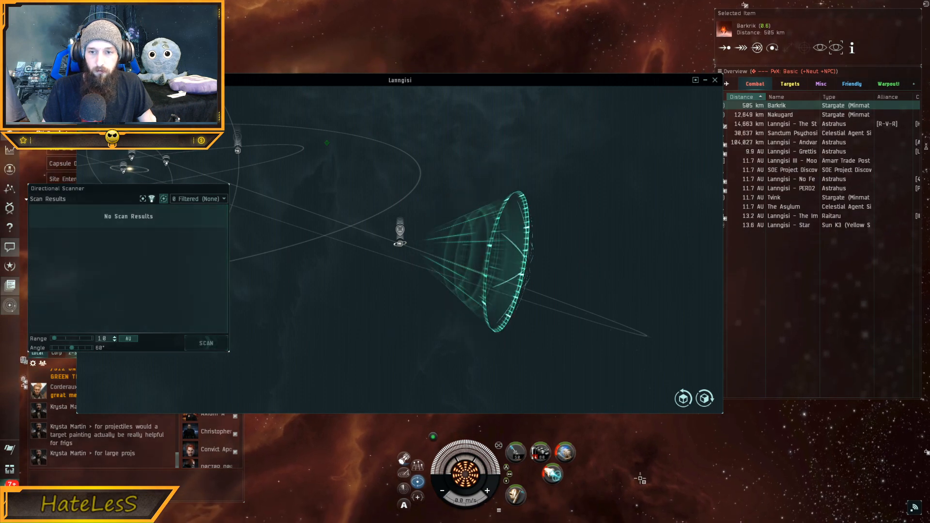
left_click(206, 343)
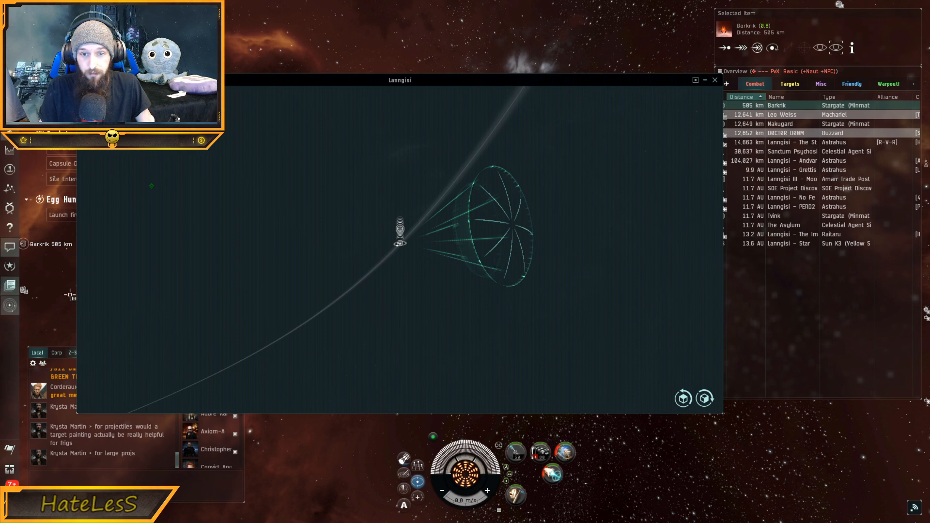
left_click(715, 81)
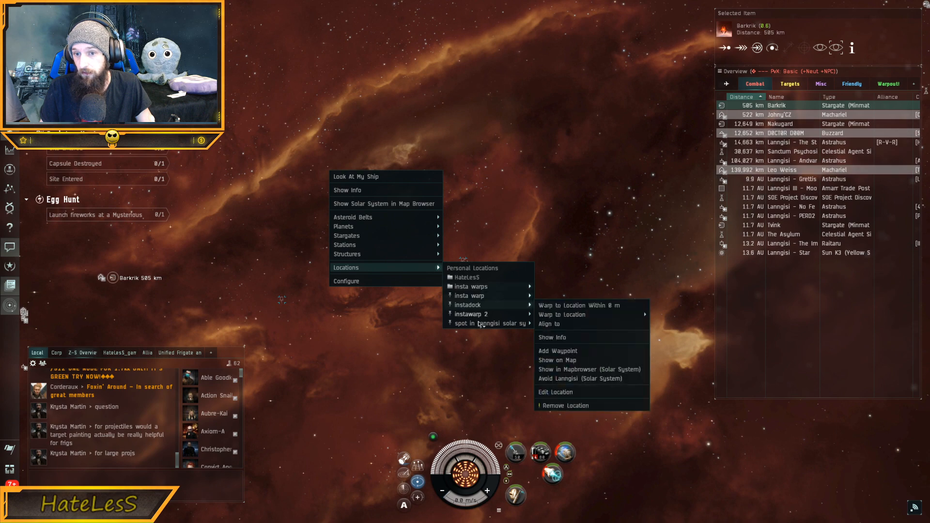
mouse_move(539, 165)
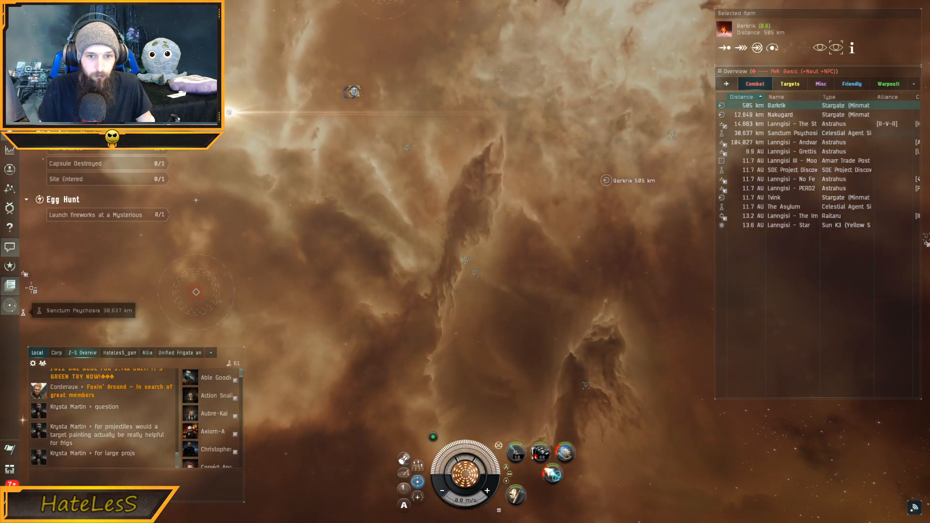
mouse_move(37, 352)
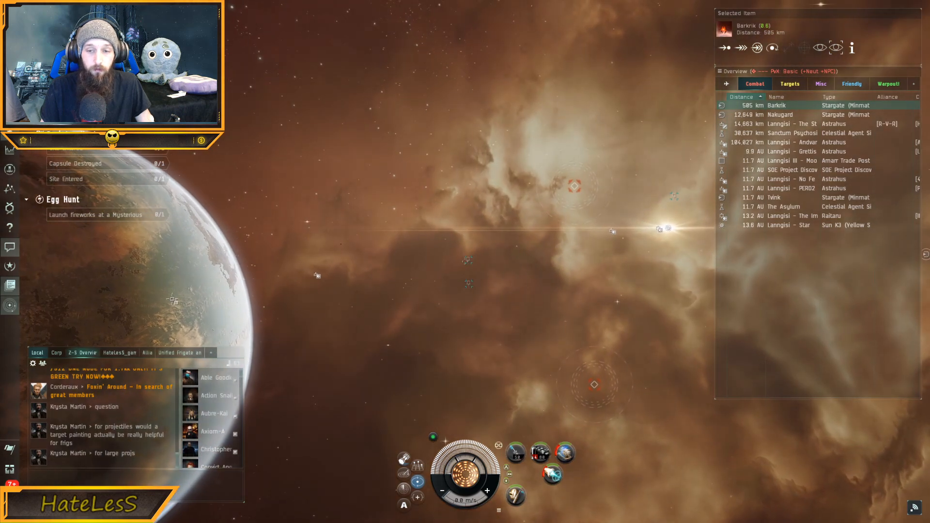
Step: Warp to the saved 'instadock' location within 0 m, arriving at the Lanngisi III Amarr Trade Post
left_click(10, 304)
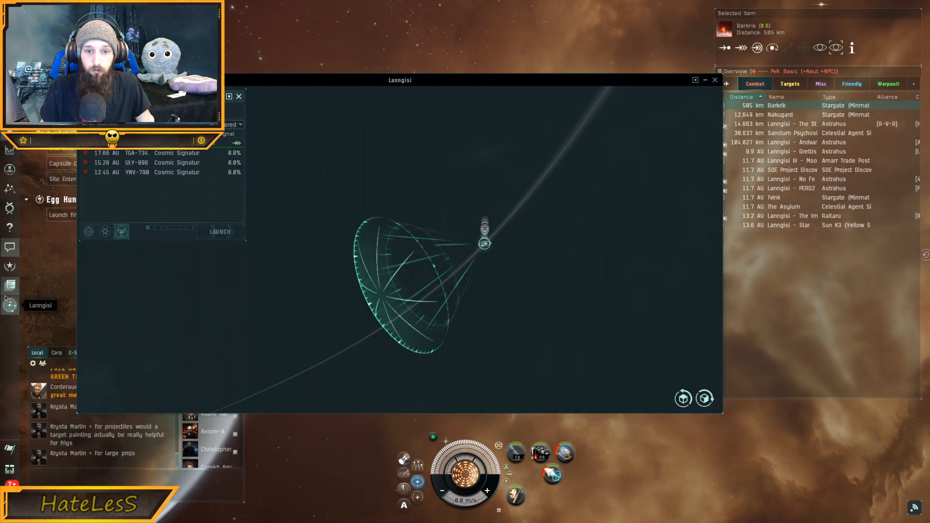
left_click(10, 305)
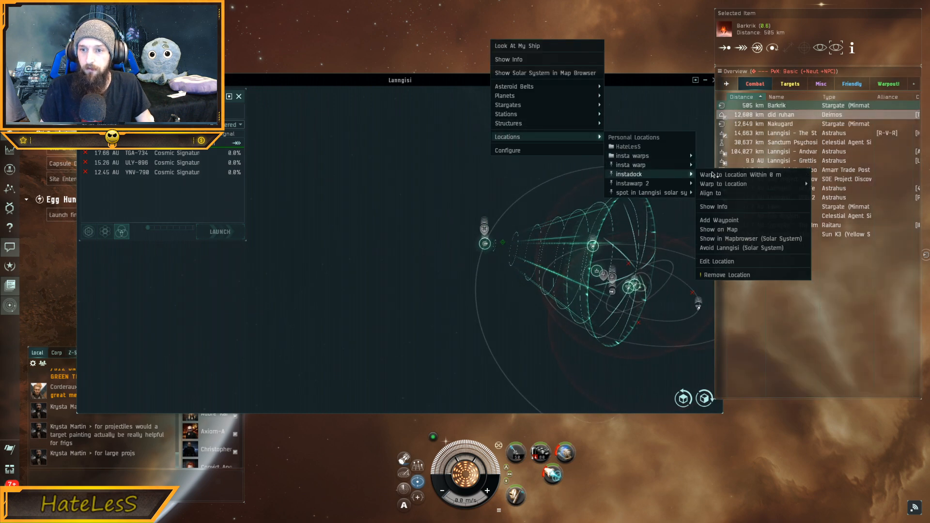
left_click(744, 174)
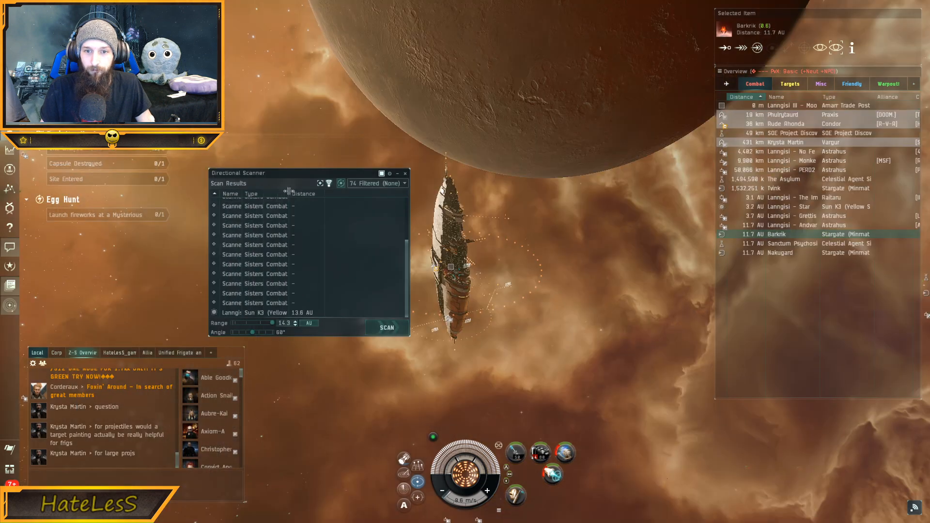
Step: Rescan at the Lanngisi trade post, picking up a Tengu and Mobile Tractor Unit, then bring up the star map
left_click(255, 224)
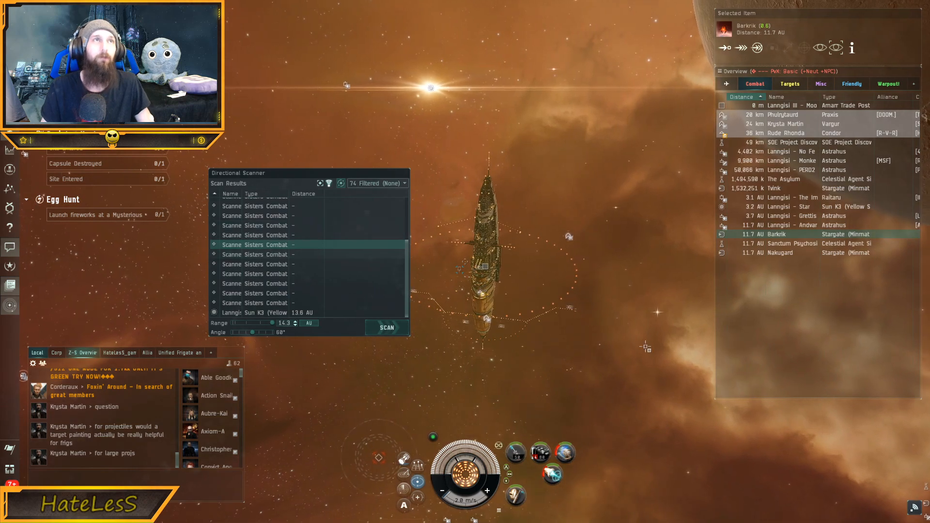
left_click(387, 328)
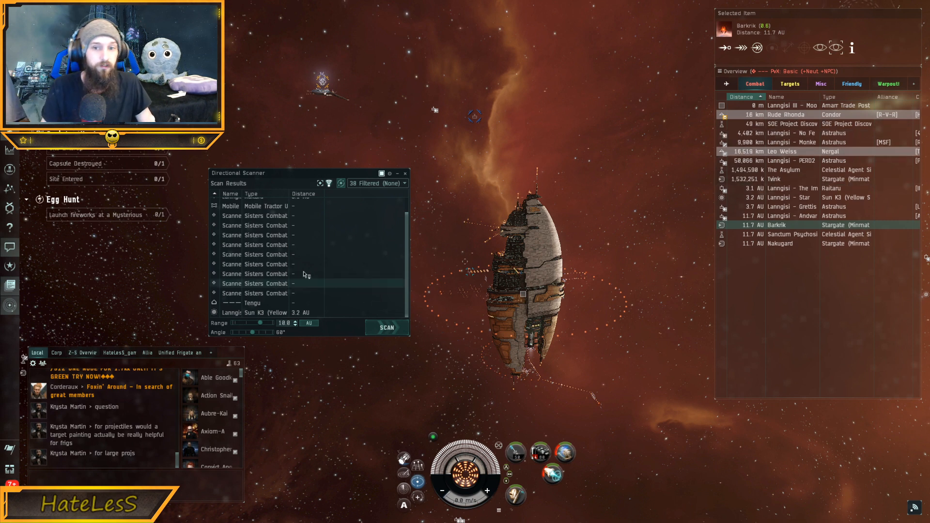
left_click(386, 327)
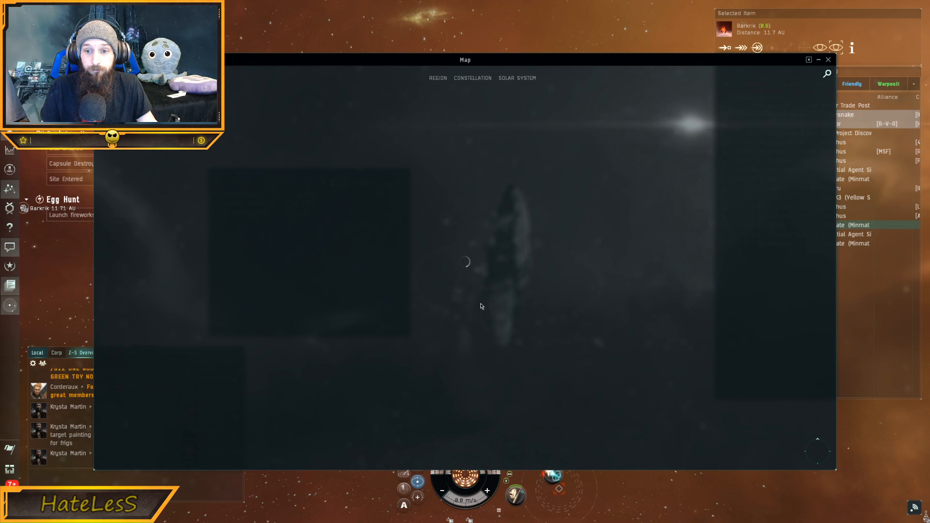
Step: Jump into Nakugard and run a directional scan with the range cut to 1.0 AU
left_click(829, 59)
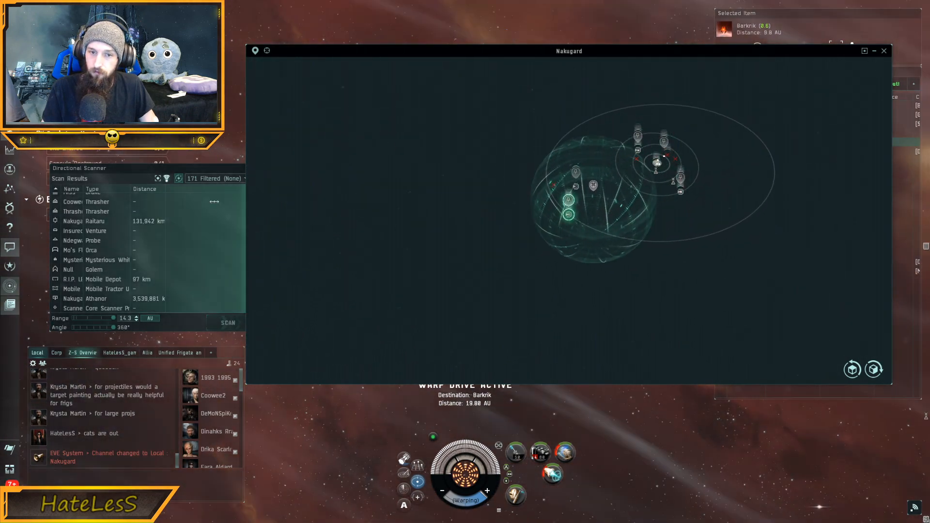
left_click(226, 322)
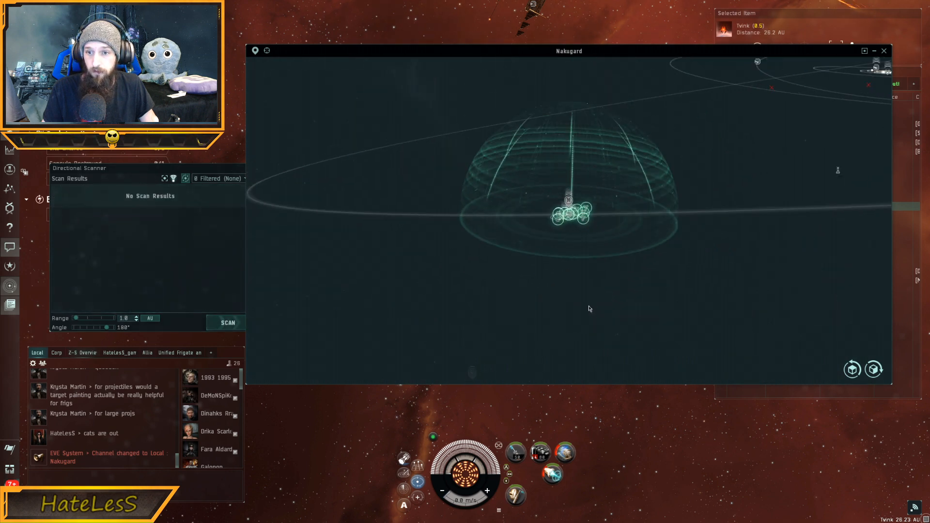
Step: Sweep 1 AU directional scans across several directions in Nakugard and narrow the angle to 90°
left_click(226, 322)
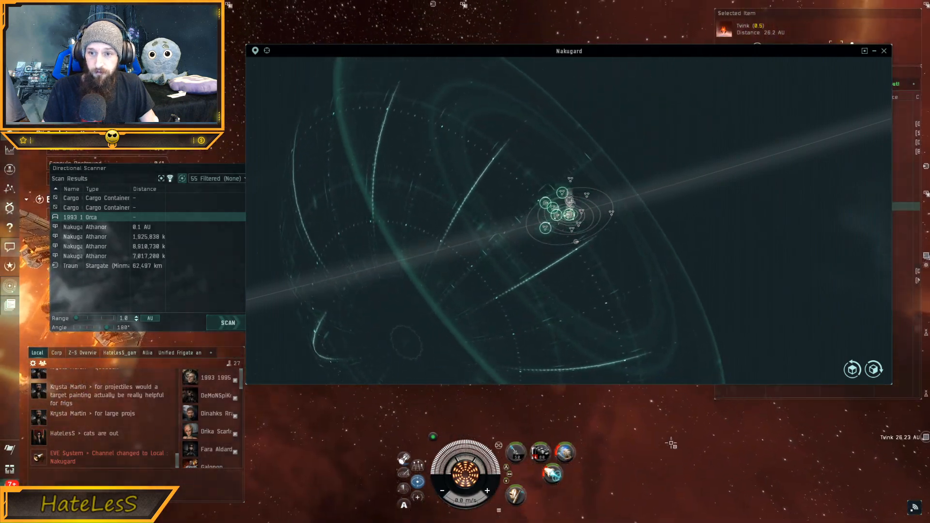
left_click(227, 322)
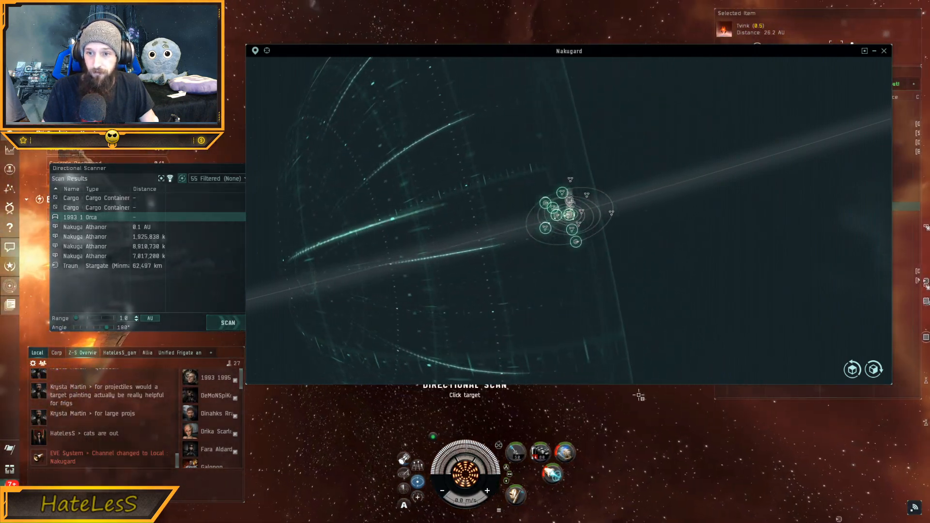
left_click(226, 322)
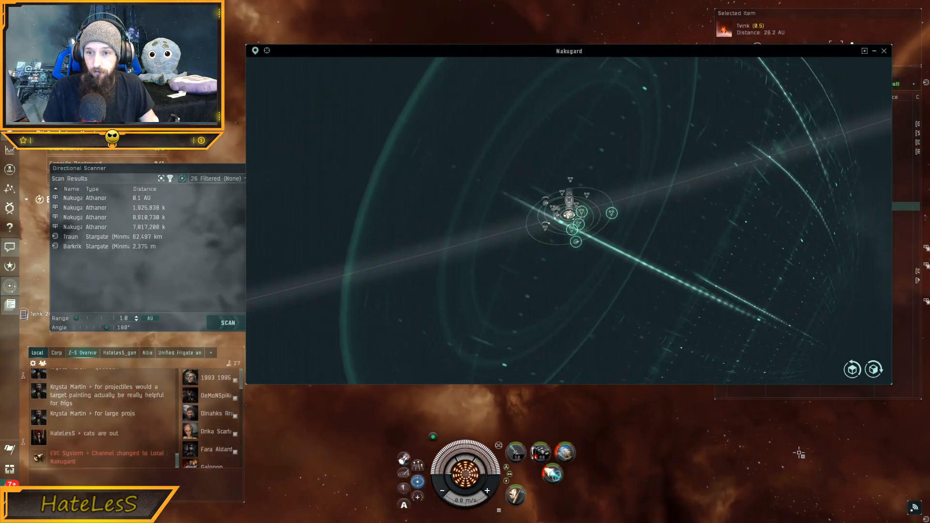
left_click(226, 322)
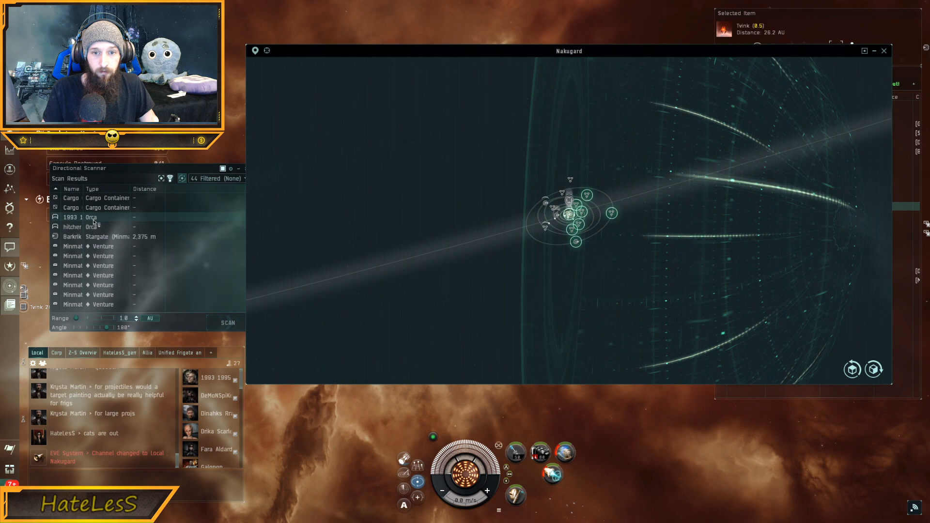
left_click(81, 227)
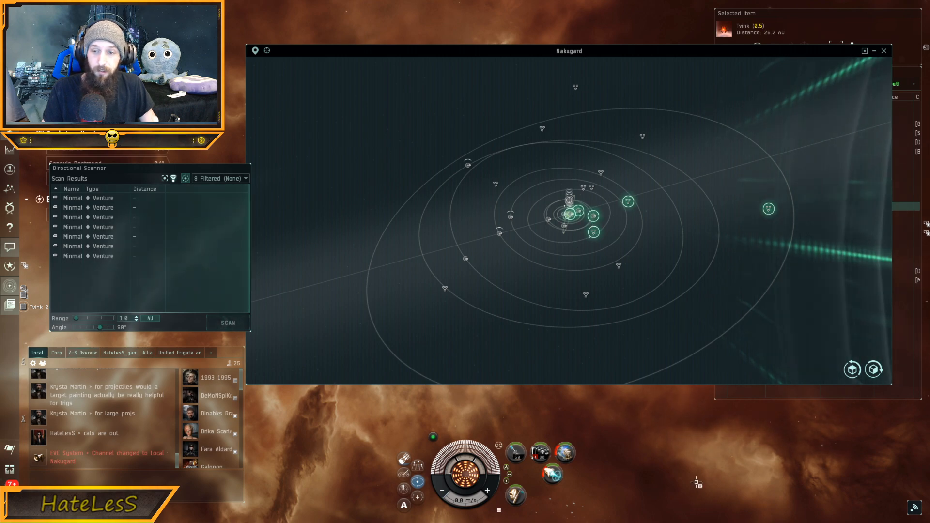
Step: Scan Asteroid Belts 4 and 5 with a 5° cone to pinpoint the Orca, then warp to Nakugard VIII - Asteroid Belt 5
left_click(226, 321)
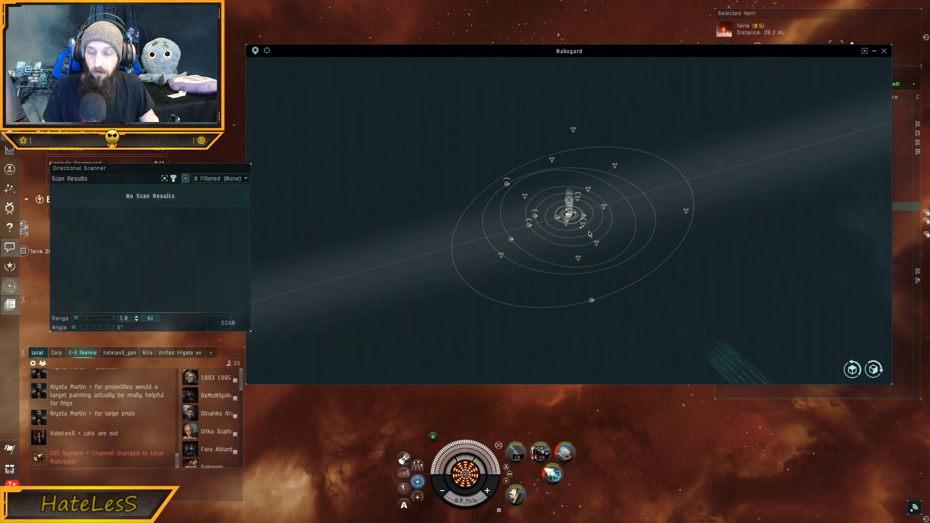
left_click(227, 322)
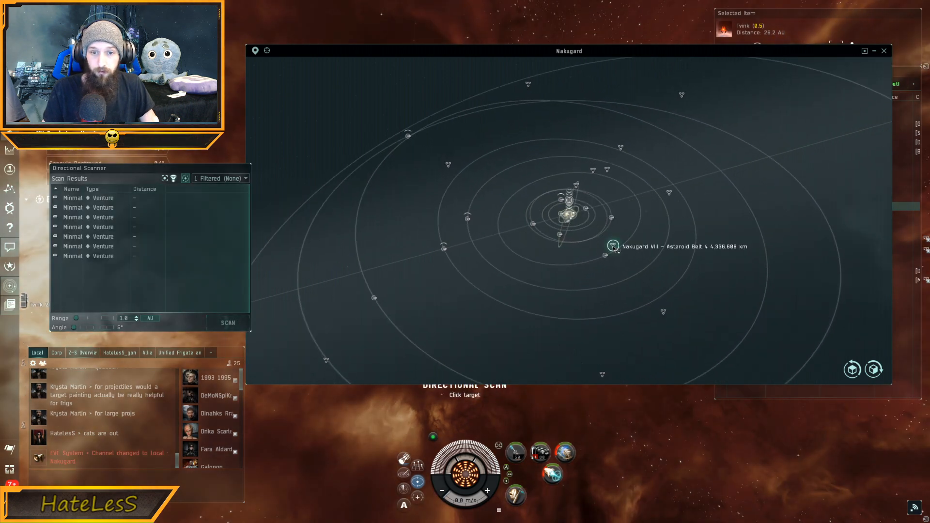
left_click(227, 321)
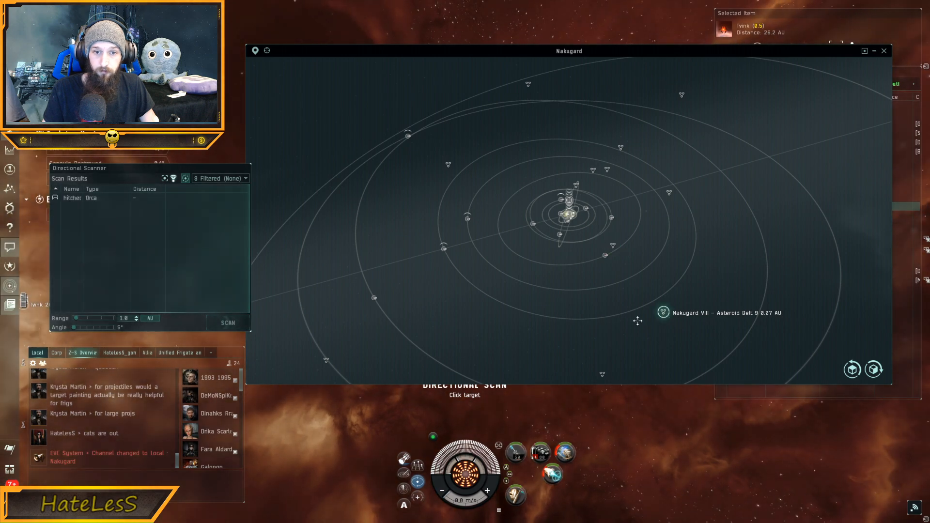
left_click(227, 321)
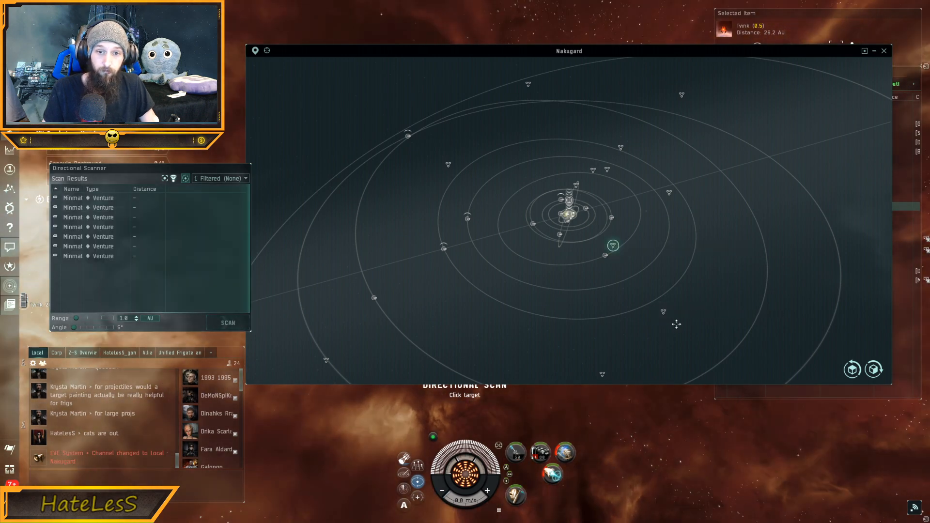
left_click(226, 323)
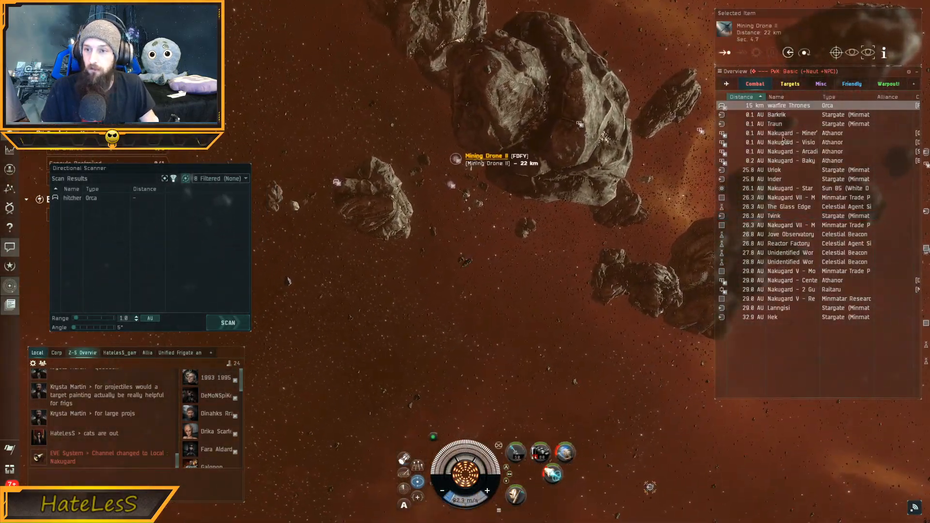
Step: Select the Orca, then align the ship toward the Lanngisi stargate
left_click(783, 105)
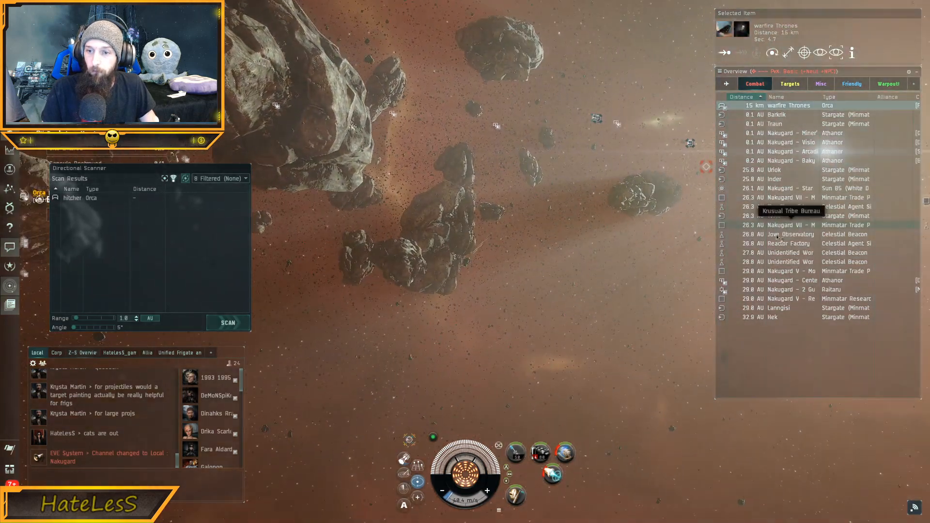
right_click(780, 307)
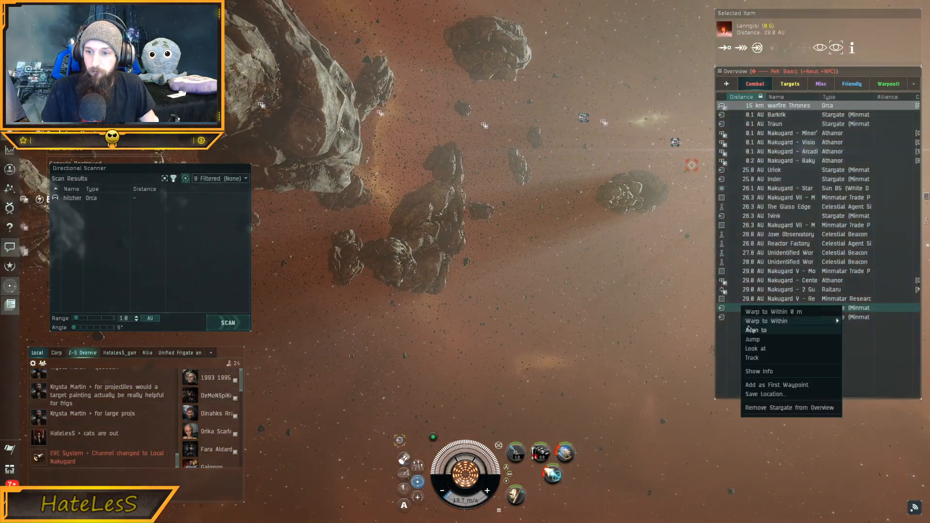
left_click(757, 329)
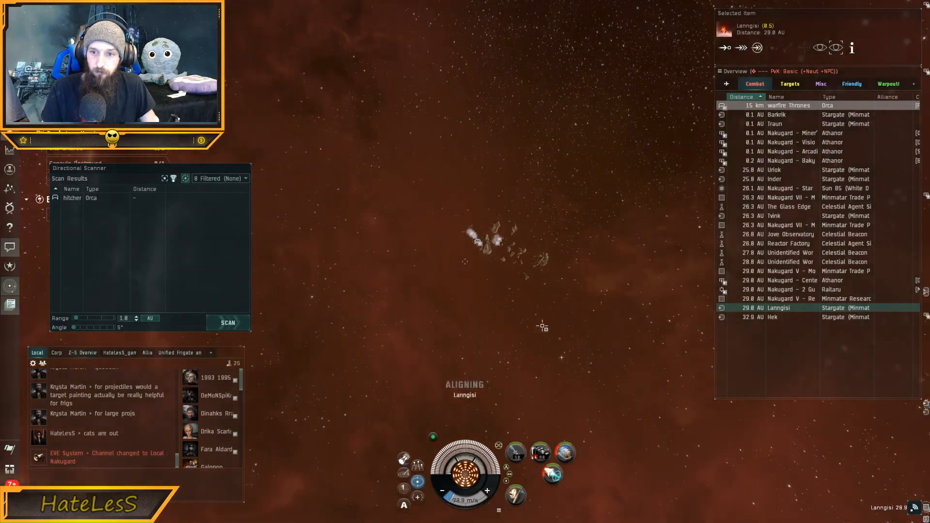
Step: Post an 'o7' greeting in Nakugard local chat
left_click(777, 115)
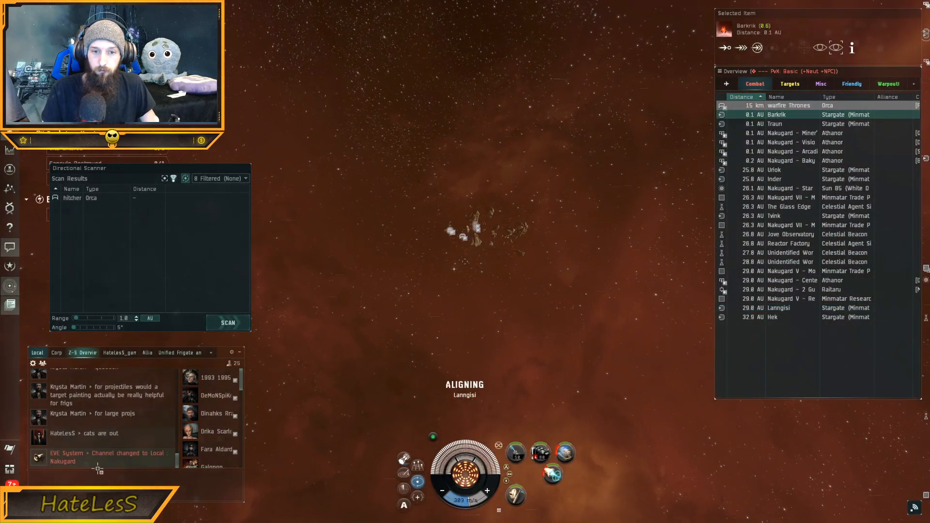
type("o7")
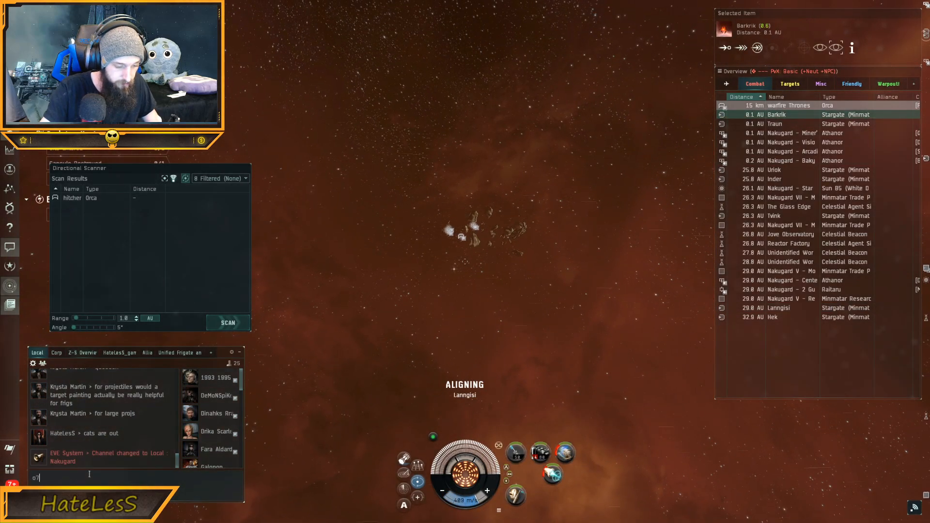
key("Return")
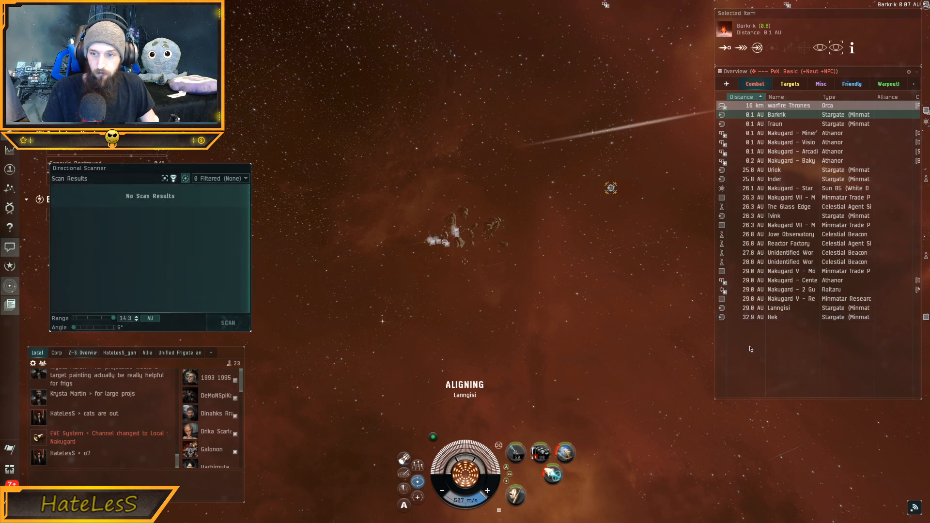
Step: Run a full 14.3 AU, 360° scan listing Orcas, Athanors and stargates, then select the Lanngisi stargate
left_click(772, 317)
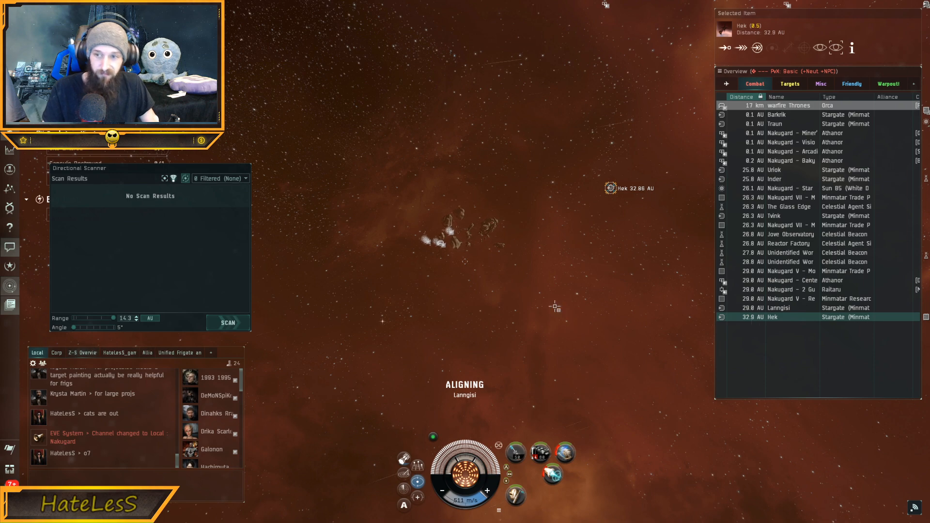
left_click(227, 322)
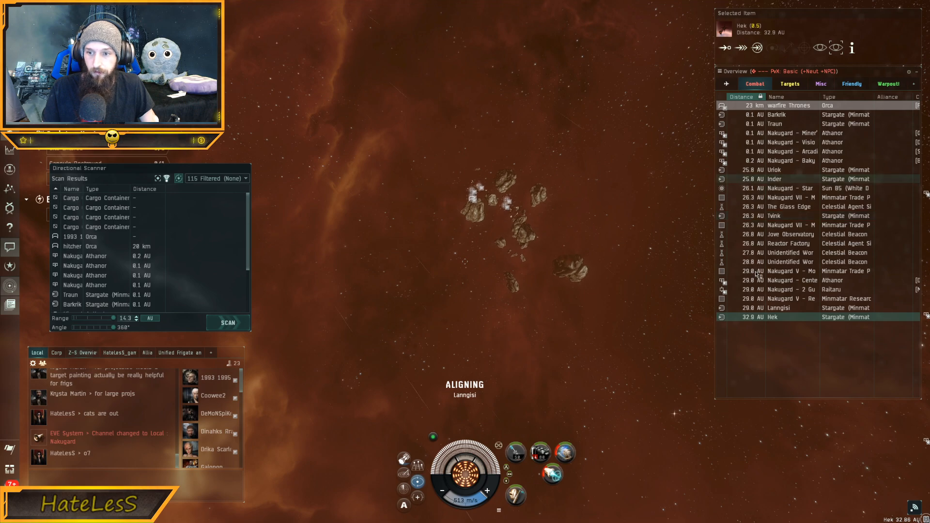
left_click(780, 308)
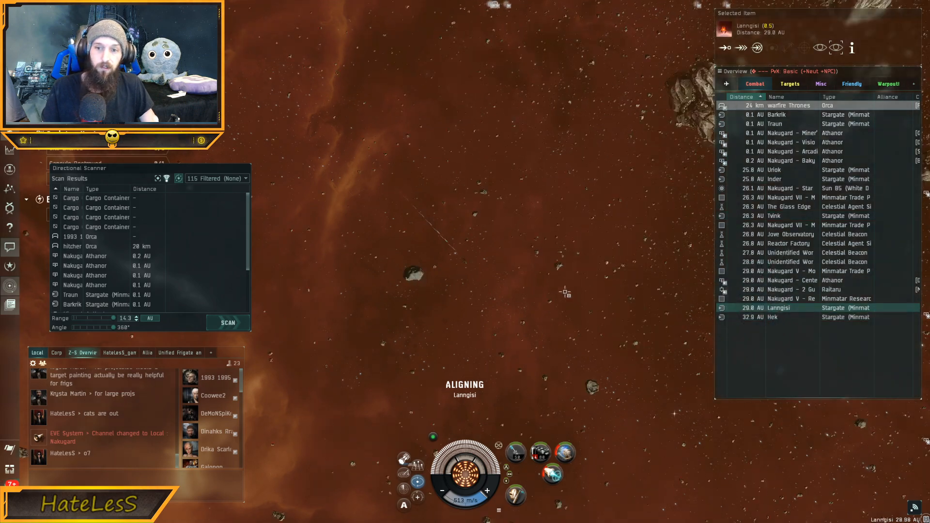